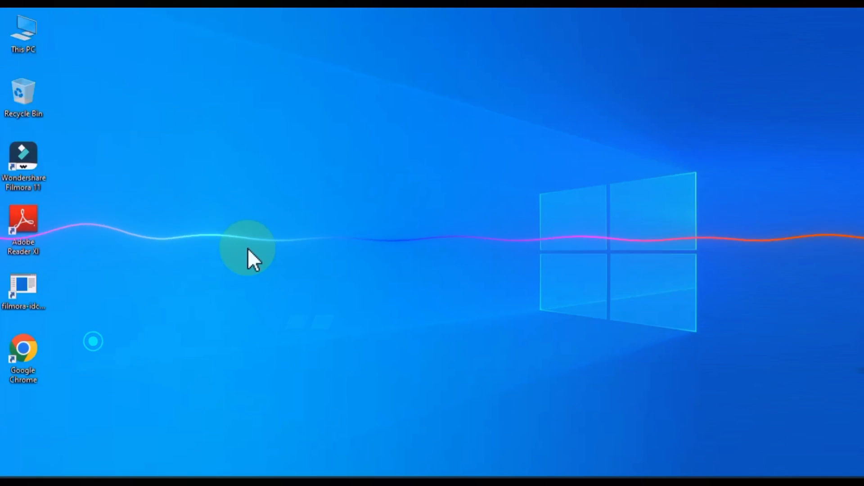
Step: Browse from This PC through Documents > Wondershare into the Wondershare Filmora folder
{"action": "double_click", "coordinate": [23, 30]}
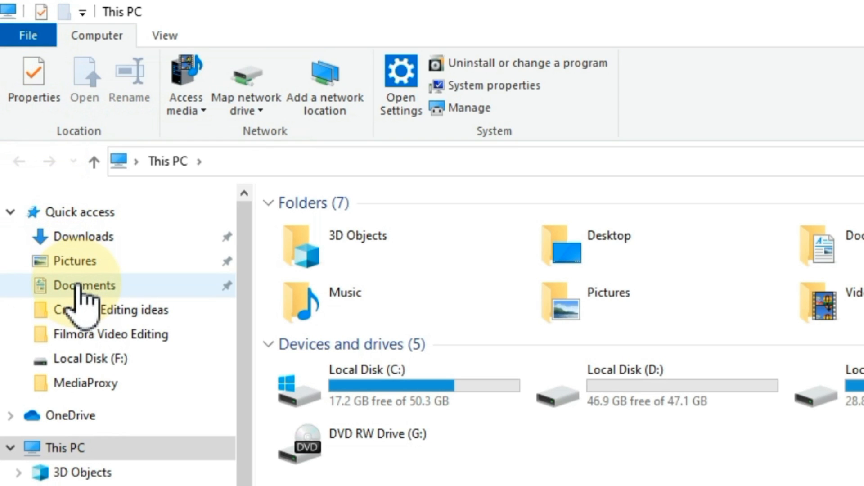
{"action": "double_click", "coordinate": [83, 285]}
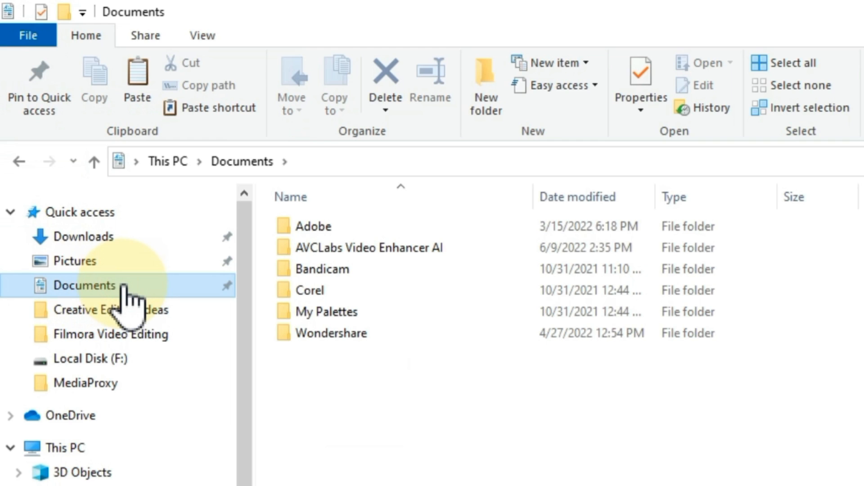
{"action": "left_click", "coordinate": [346, 333]}
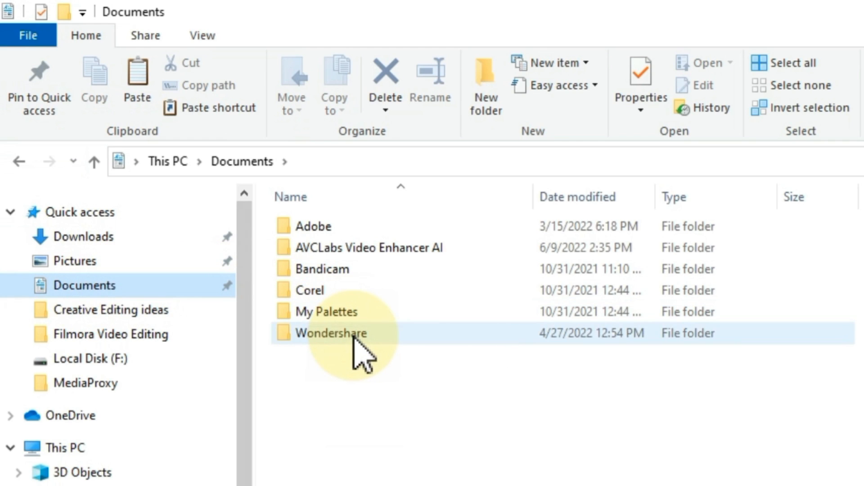
{"action": "double_click", "coordinate": [330, 333]}
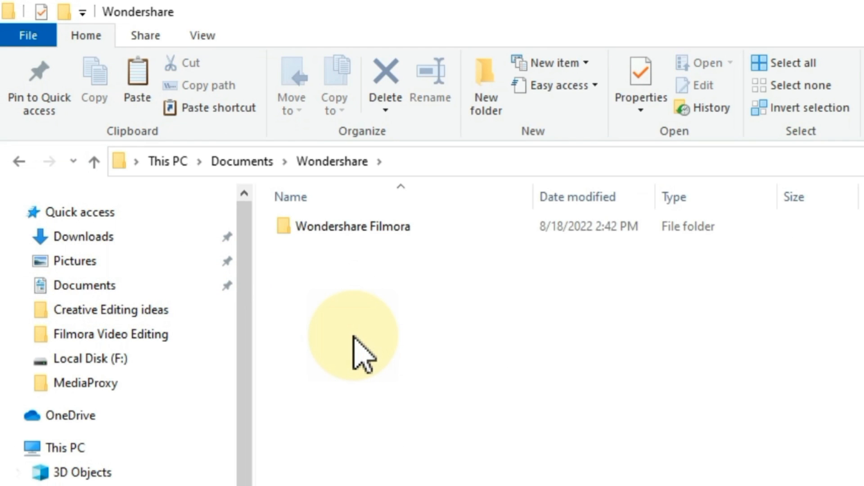
{"action": "left_click", "coordinate": [353, 227]}
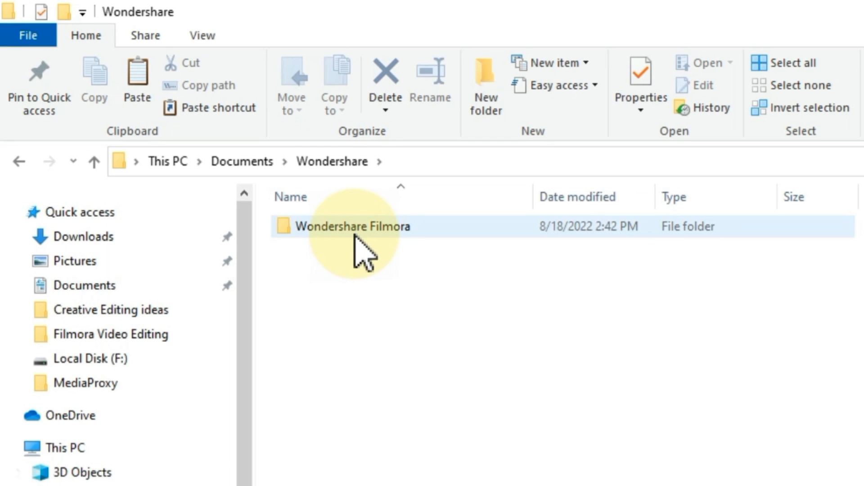
{"action": "double_click", "coordinate": [352, 226]}
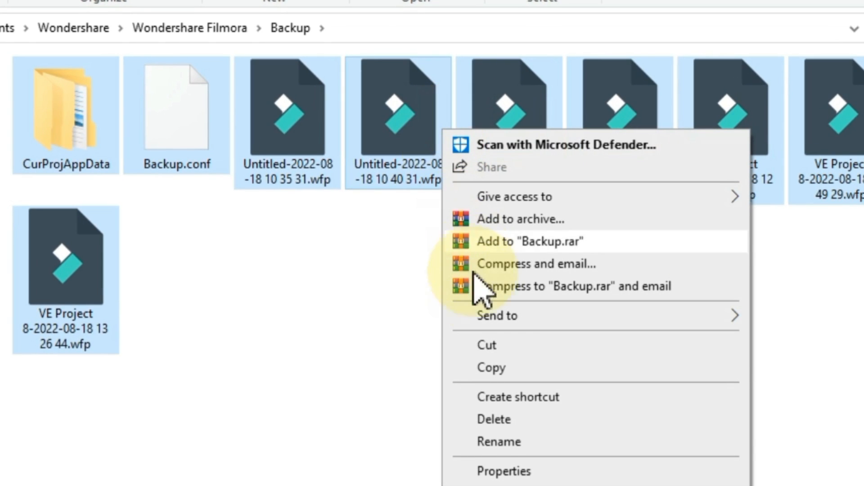
{"action": "mouse_move", "coordinate": [515, 420]}
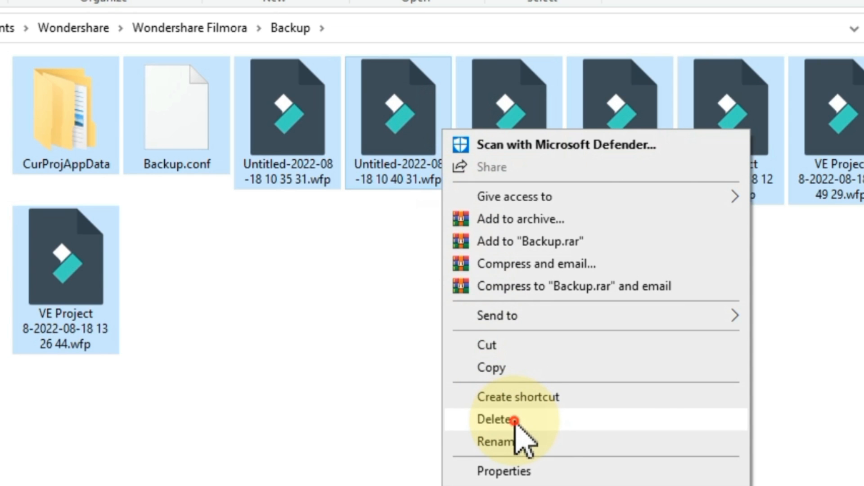
Step: Delete all backup project files in Backup and return to Wondershare Filmora
{"action": "left_click", "coordinate": [495, 420]}
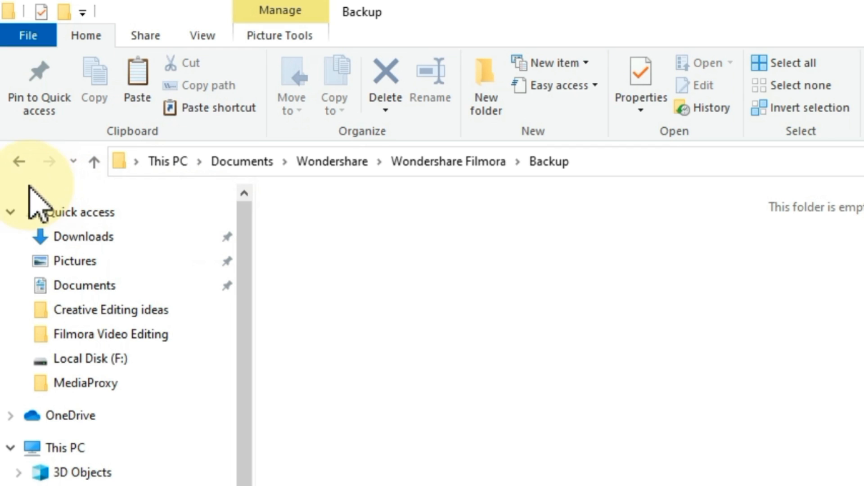
{"action": "left_click", "coordinate": [19, 161]}
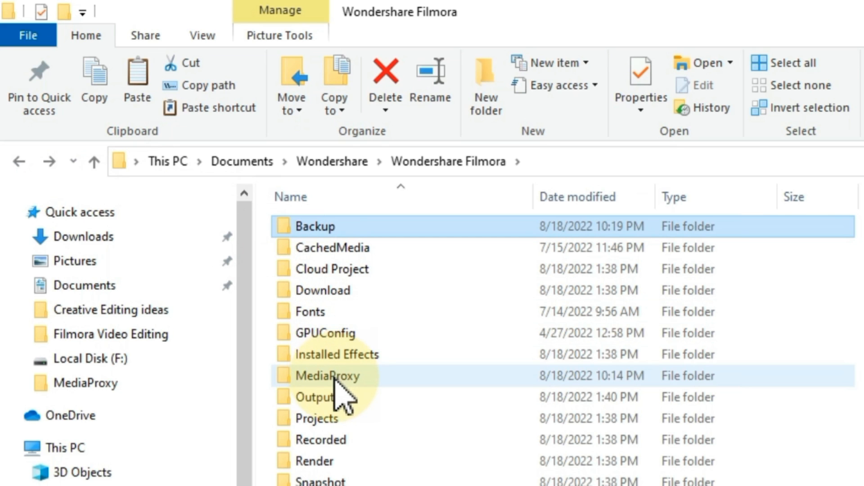
Step: Open MediaProxy, select every proxy video and delete them all
{"action": "double_click", "coordinate": [328, 375]}
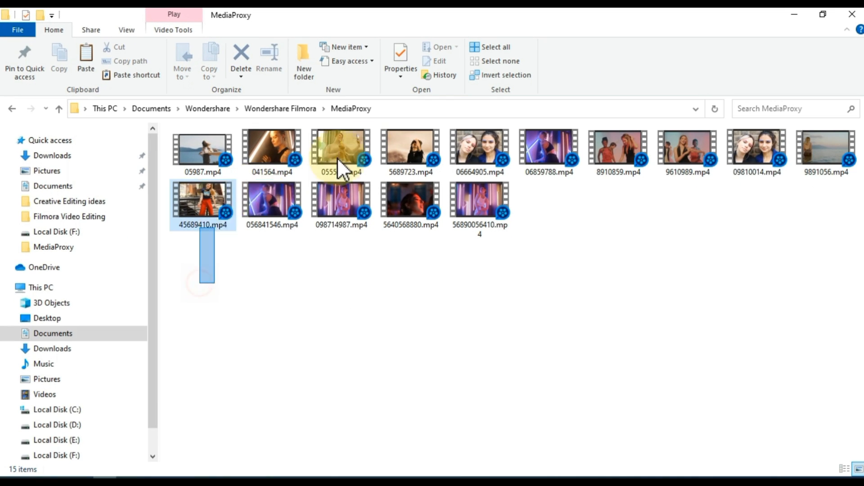
{"action": "key", "text": "ctrl+a"}
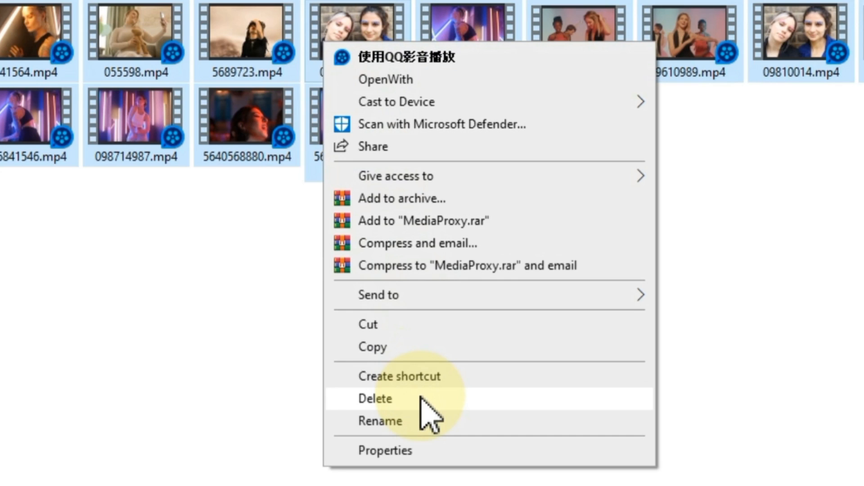
{"action": "left_click", "coordinate": [374, 398]}
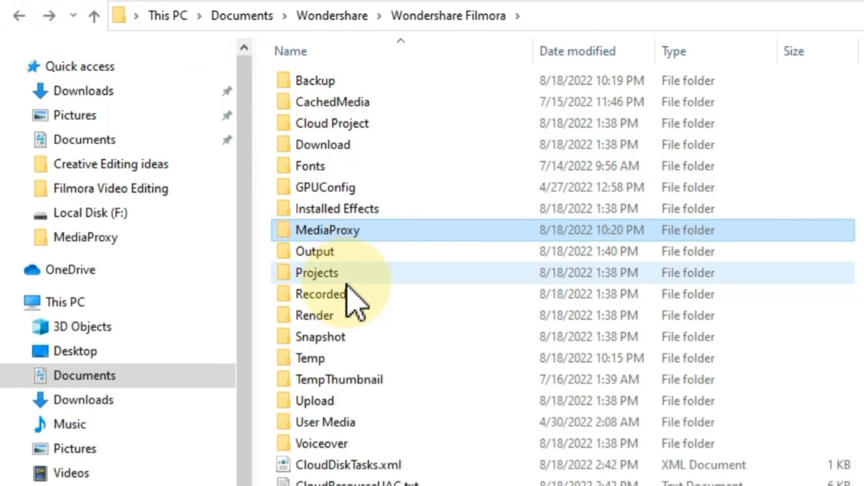
Step: Delete both cache folders inside Render > .Render, then go back up
{"action": "double_click", "coordinate": [315, 314]}
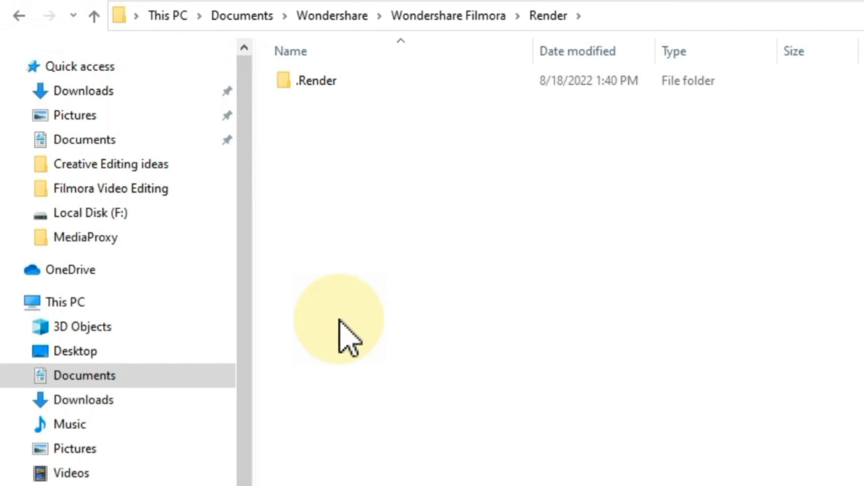
{"action": "double_click", "coordinate": [317, 81]}
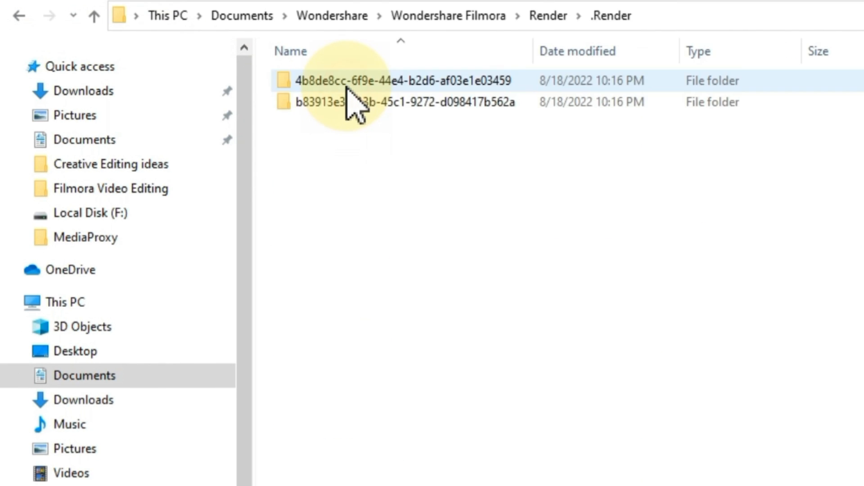
{"action": "double_click", "coordinate": [358, 80]}
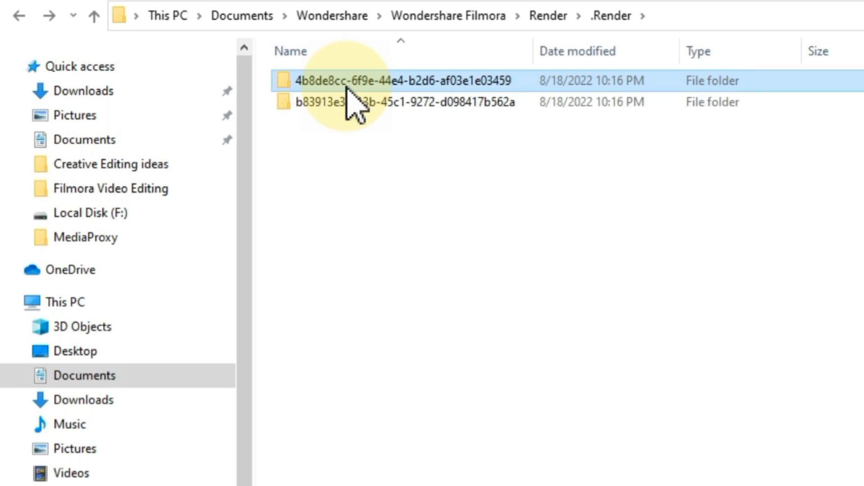
{"action": "left_click", "coordinate": [391, 101]}
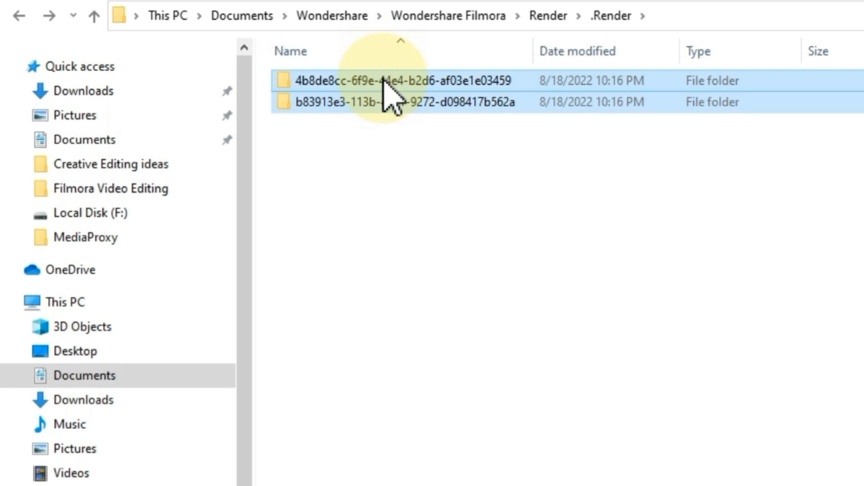
{"action": "right_click", "coordinate": [386, 99]}
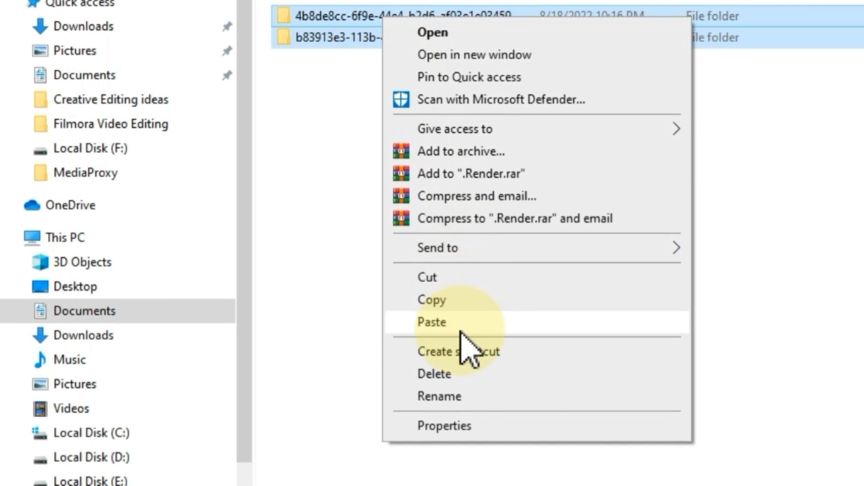
{"action": "left_click", "coordinate": [434, 374]}
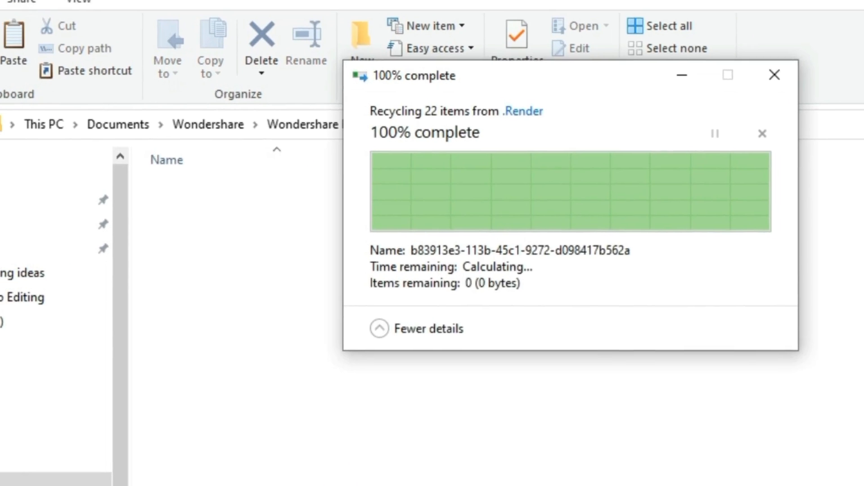
{"action": "left_click", "coordinate": [774, 75]}
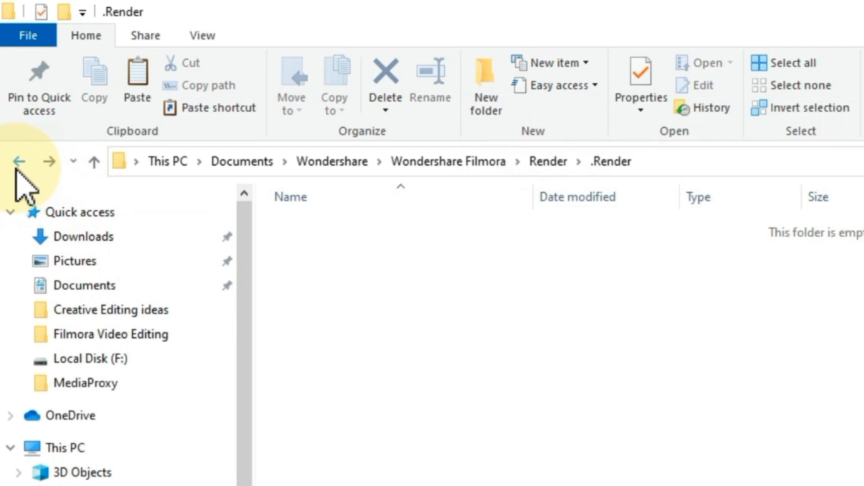
{"action": "left_click", "coordinate": [19, 161]}
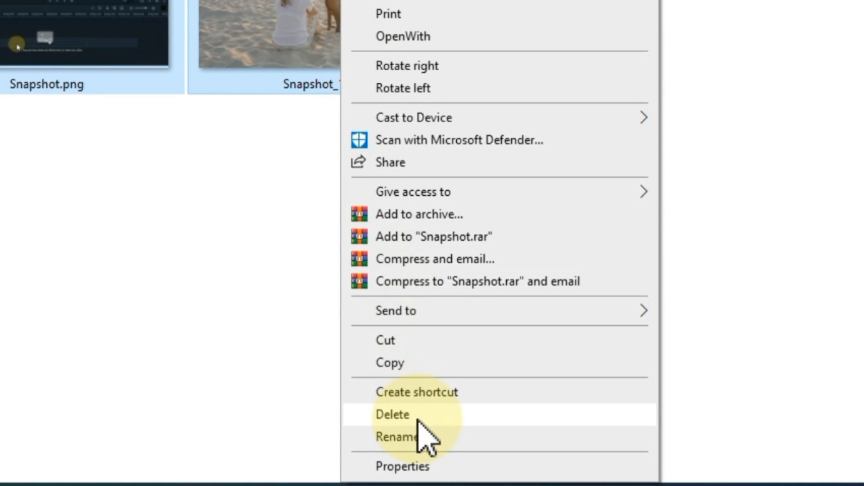
Step: Delete the Snapshot images and the Temp folder contents, returning to Wondershare Filmora
{"action": "left_click", "coordinate": [391, 414]}
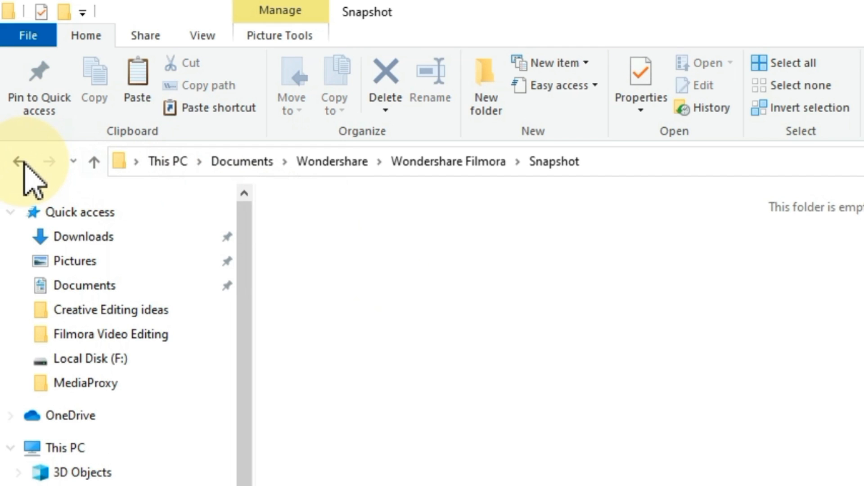
{"action": "left_click", "coordinate": [18, 162]}
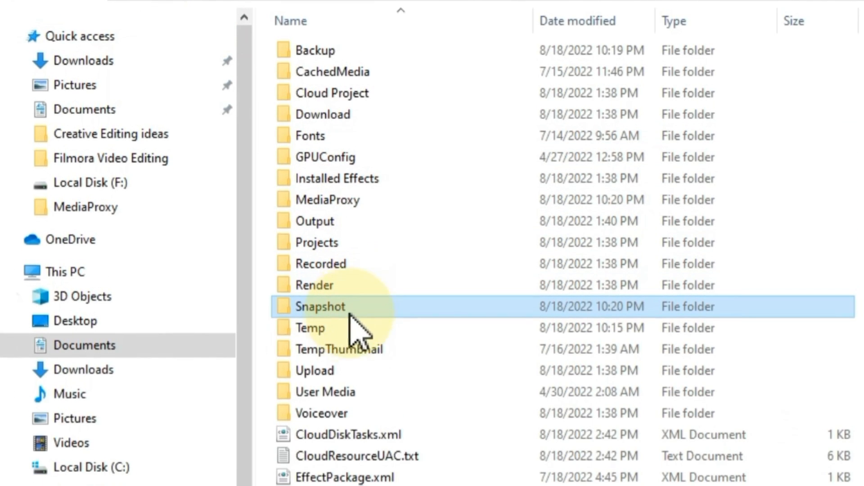
{"action": "double_click", "coordinate": [319, 306]}
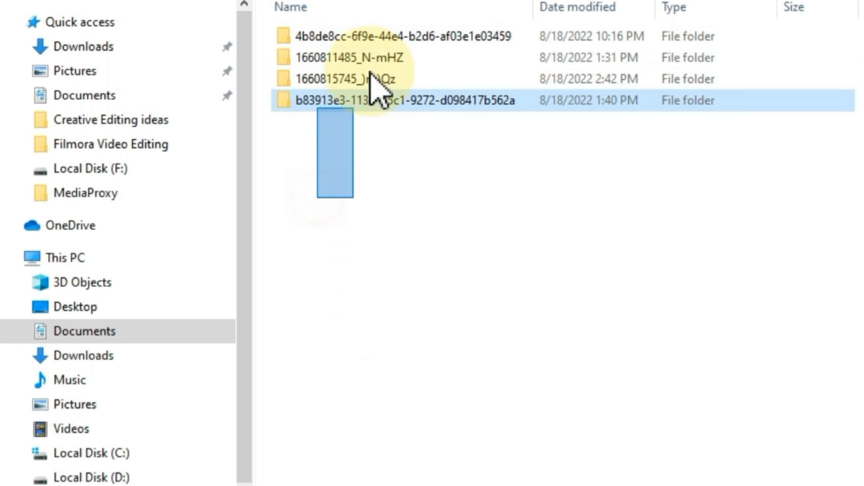
{"action": "right_click", "coordinate": [381, 37]}
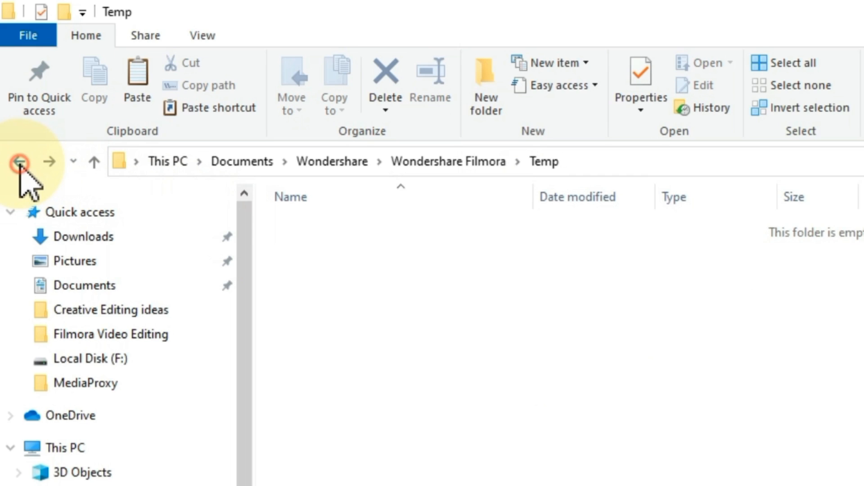
{"action": "left_click", "coordinate": [20, 161]}
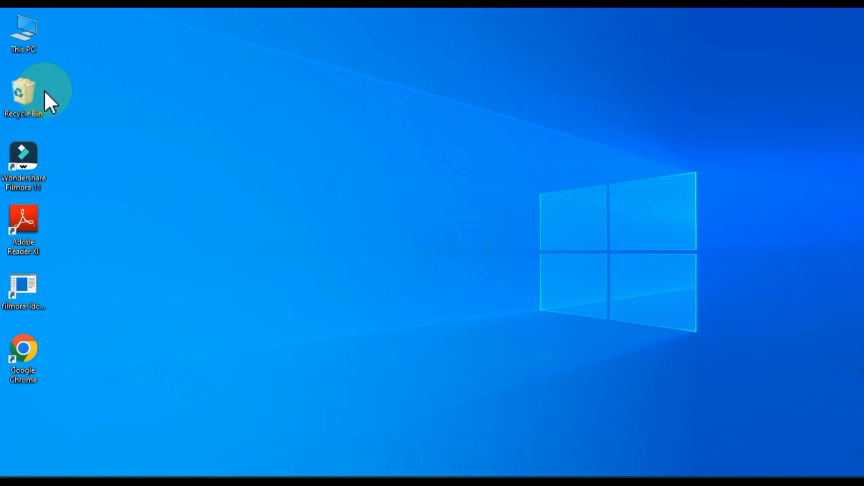
Step: Empty the Recycle Bin and confirm permanently deleting its 34 items
{"action": "right_click", "coordinate": [23, 91]}
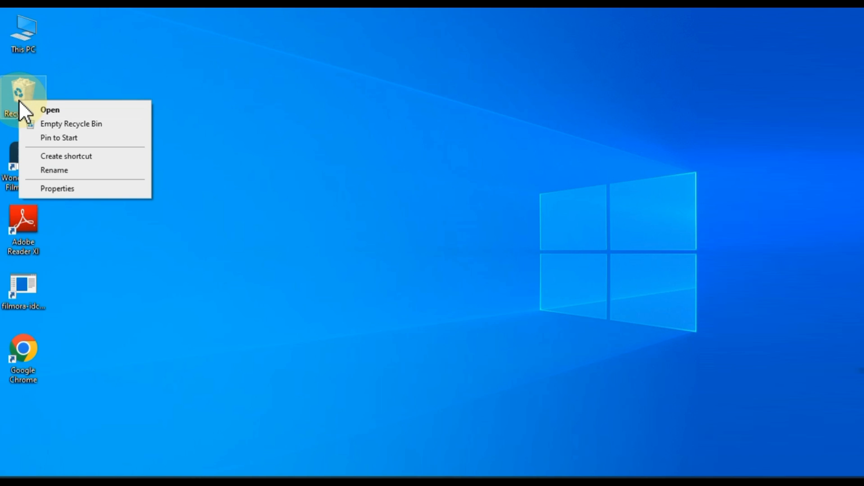
{"action": "mouse_move", "coordinate": [77, 129]}
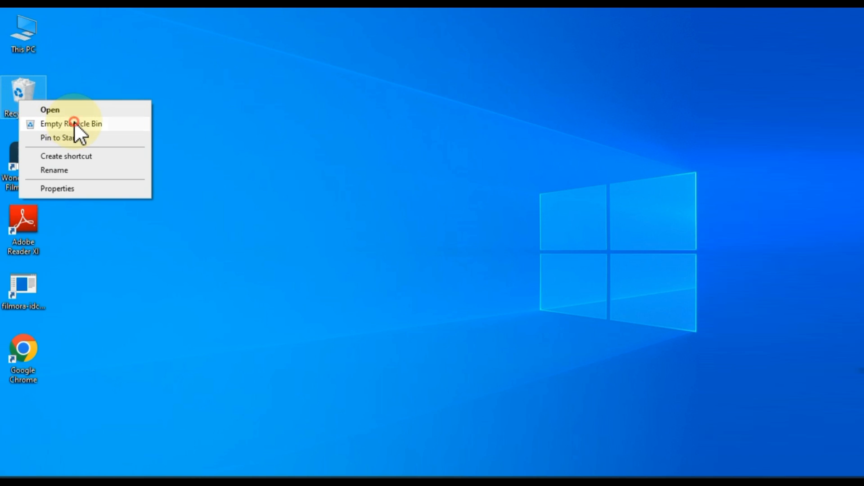
{"action": "left_click", "coordinate": [71, 124]}
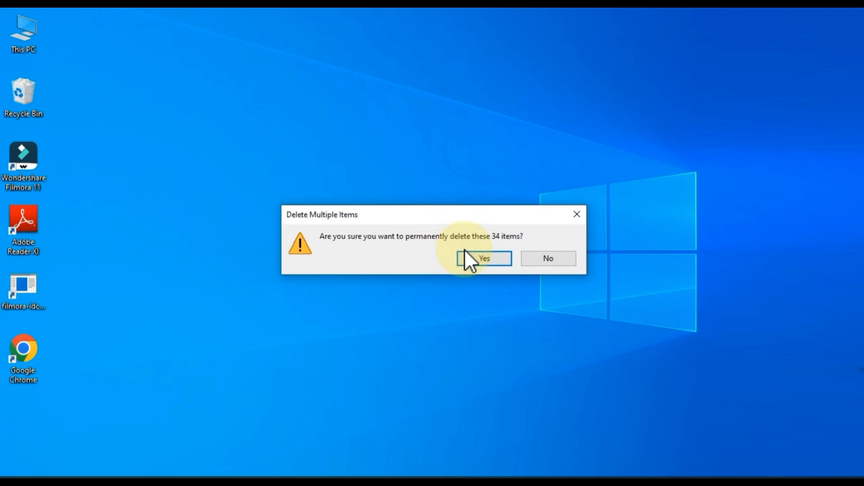
{"action": "left_click", "coordinate": [483, 258]}
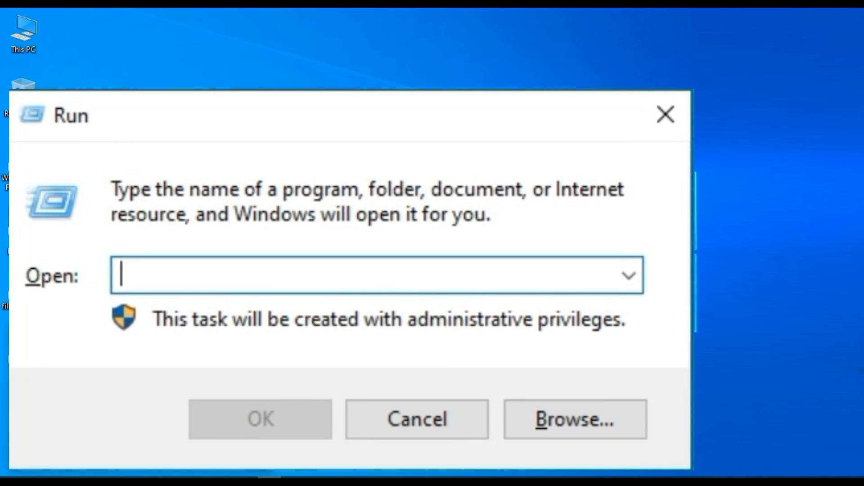
Step: Run %temp% to open the AppData\Local\Temp folder
{"action": "type", "text": "%temp%"}
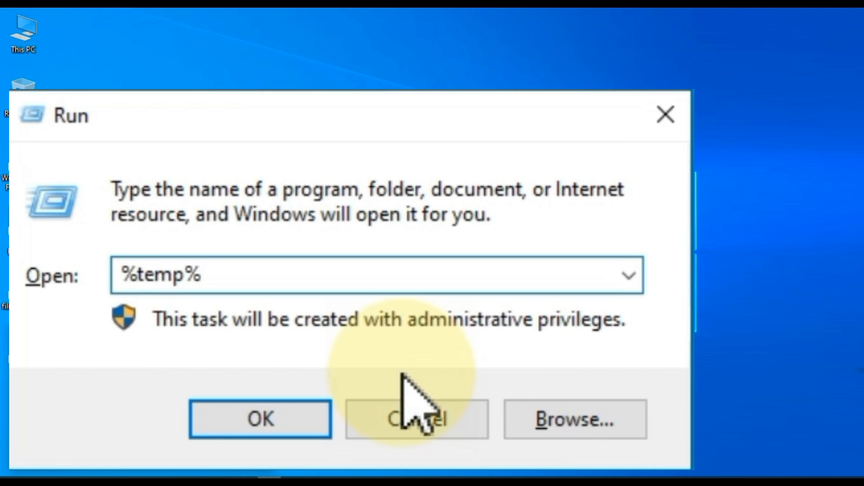
{"action": "left_click", "coordinate": [415, 419]}
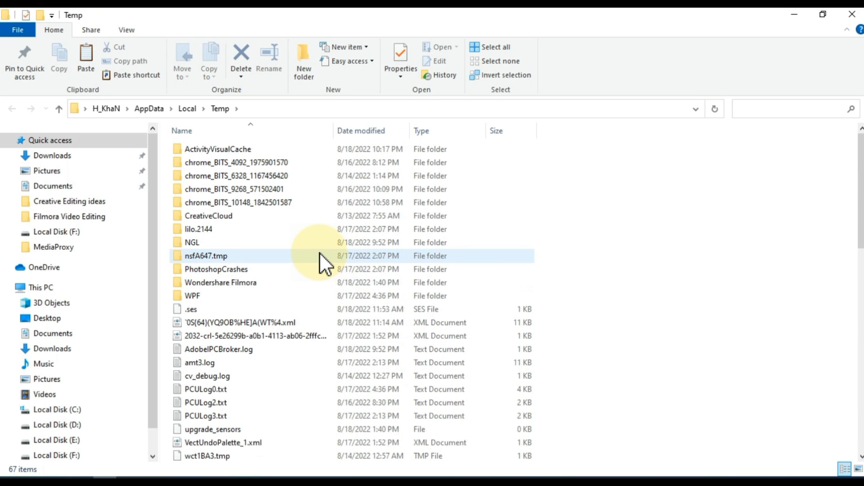
Step: Shift+Delete all 67 temp items, confirming and skipping in-use log files
{"action": "left_click", "coordinate": [494, 46]}
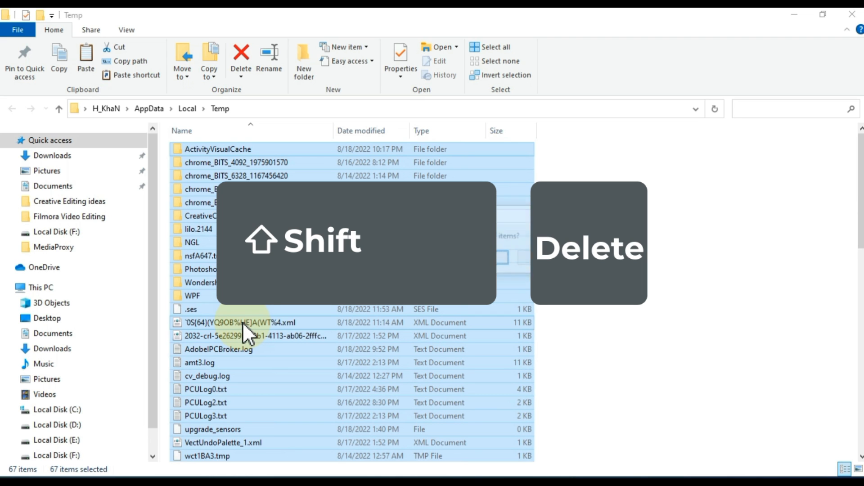
{"action": "key", "text": "shift+delete"}
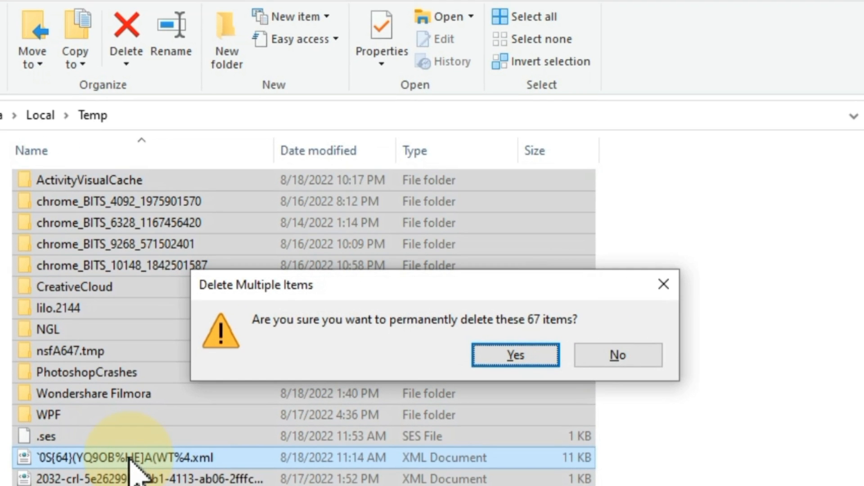
{"action": "left_click", "coordinate": [515, 354]}
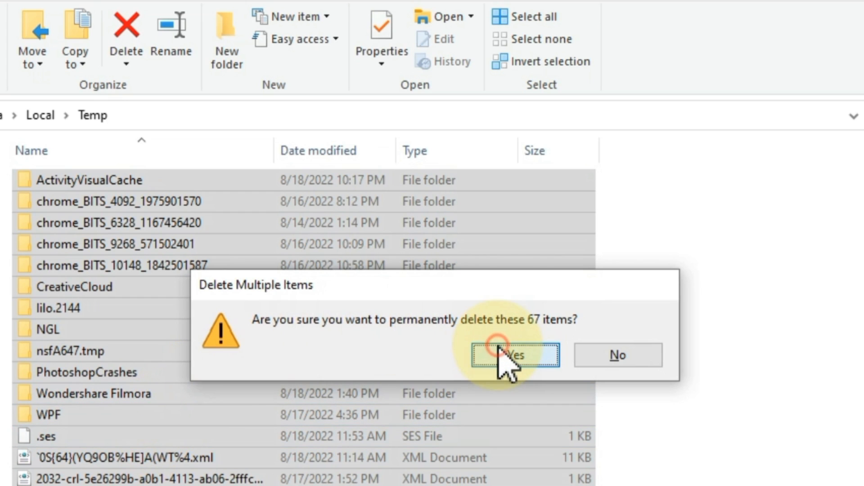
{"action": "left_click", "coordinate": [515, 354]}
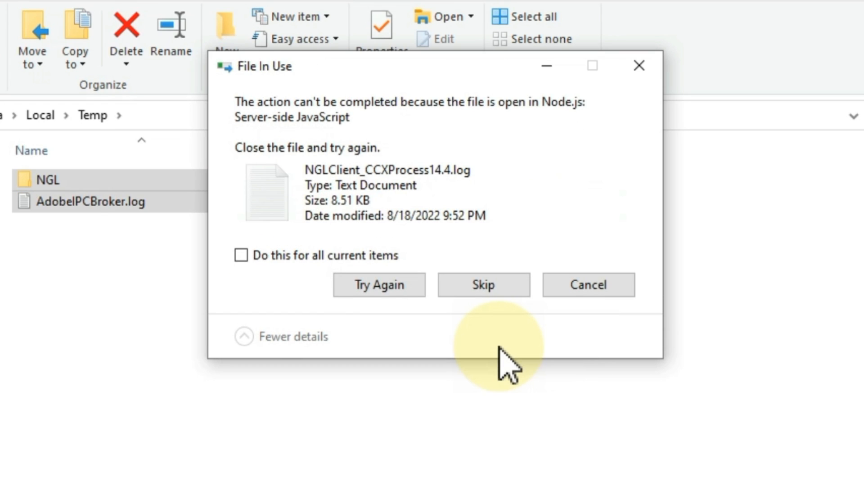
{"action": "left_click", "coordinate": [483, 284]}
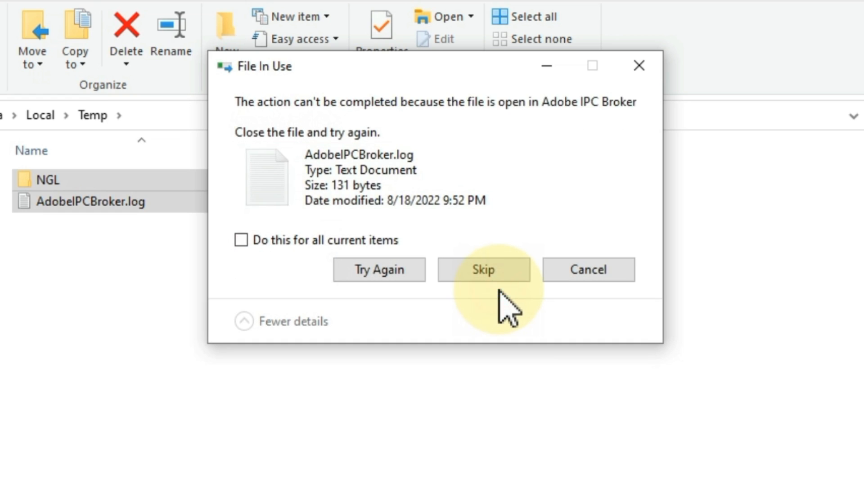
{"action": "left_click", "coordinate": [483, 269]}
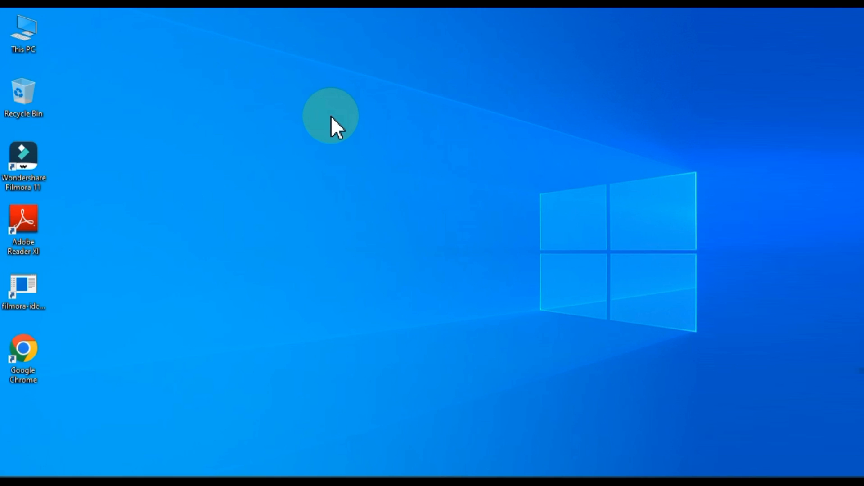
{"action": "mouse_move", "coordinate": [114, 153]}
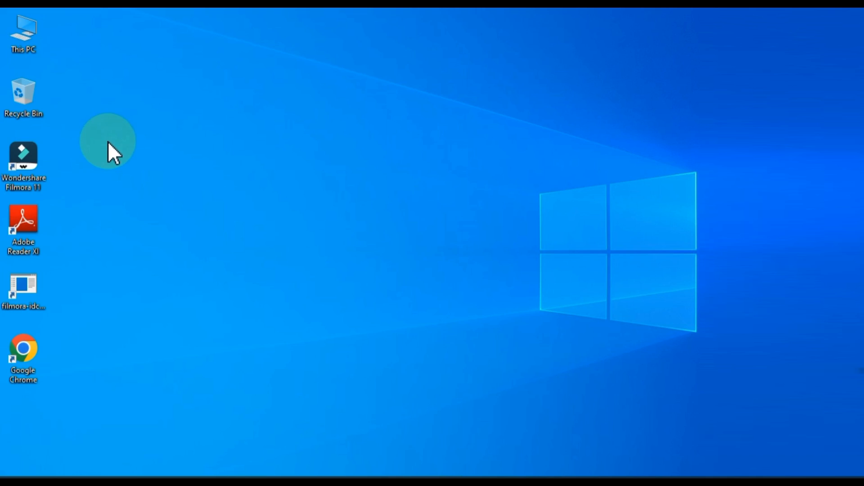
Step: Launch Filmora, remove VE Project 8.wfp from recent projects, and start a new project
{"action": "double_click", "coordinate": [23, 159]}
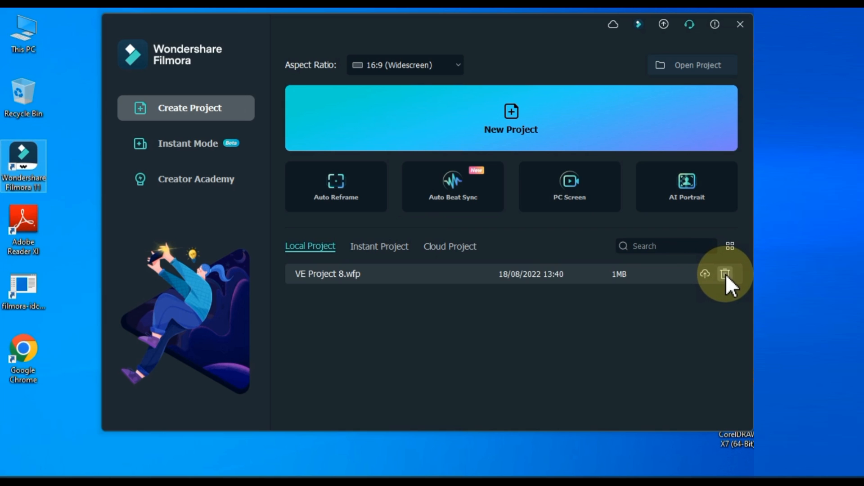
{"action": "left_click", "coordinate": [725, 275]}
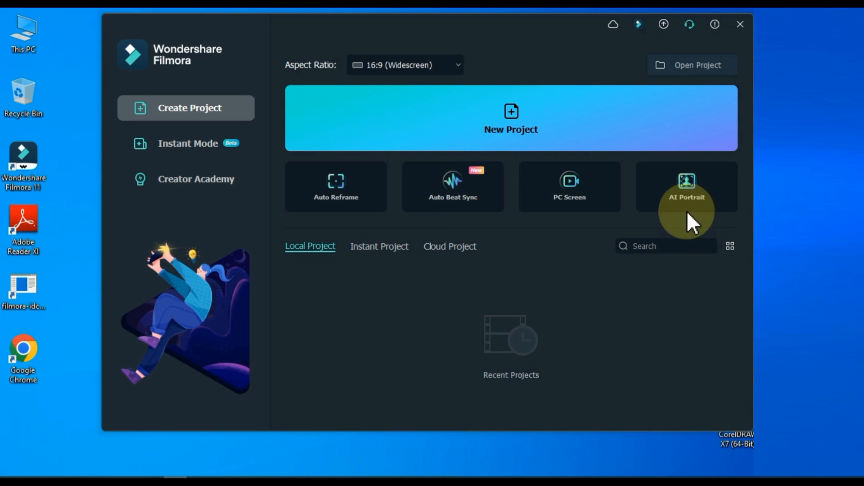
{"action": "mouse_move", "coordinate": [493, 133]}
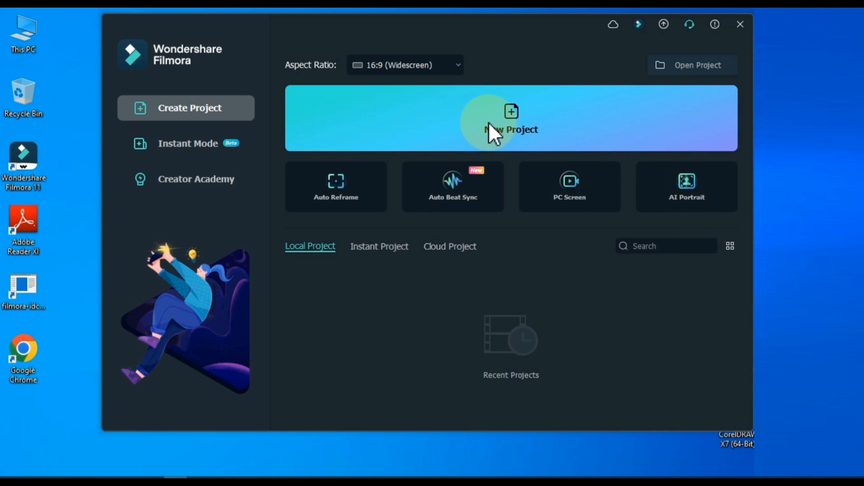
{"action": "left_click", "coordinate": [510, 118]}
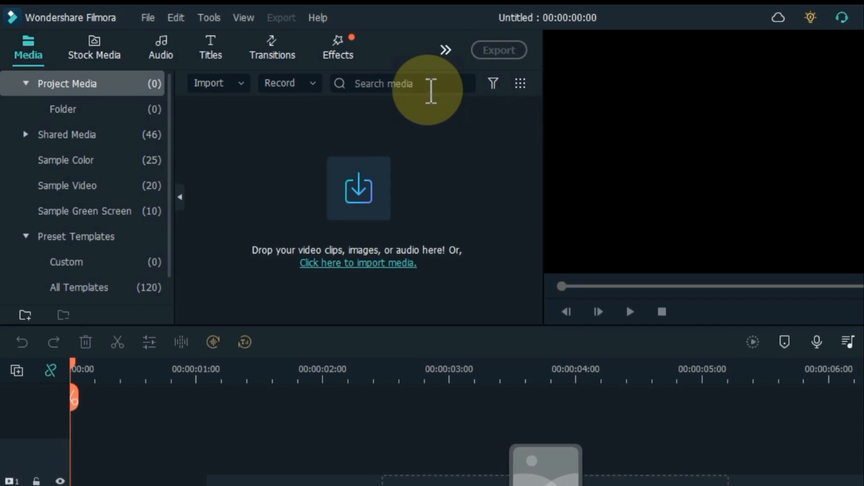
Step: In Preferences > Folders, set the download folder to F:/Filmora
{"action": "left_click", "coordinate": [147, 17]}
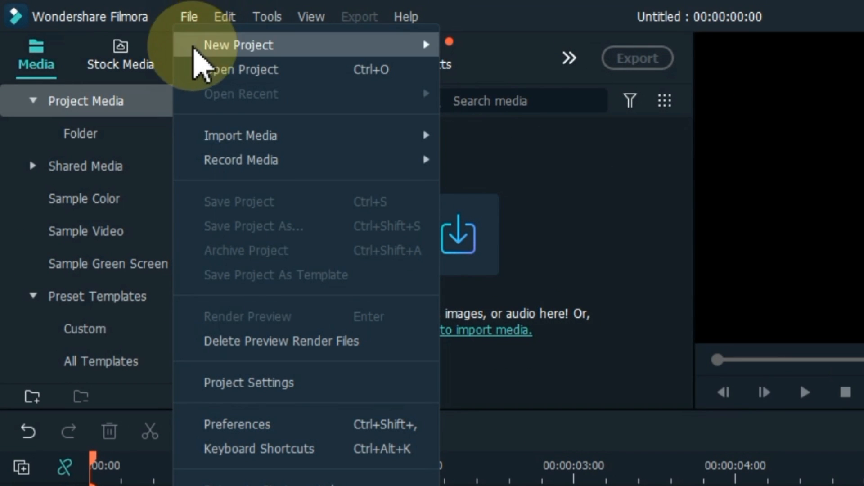
{"action": "left_click", "coordinate": [237, 424]}
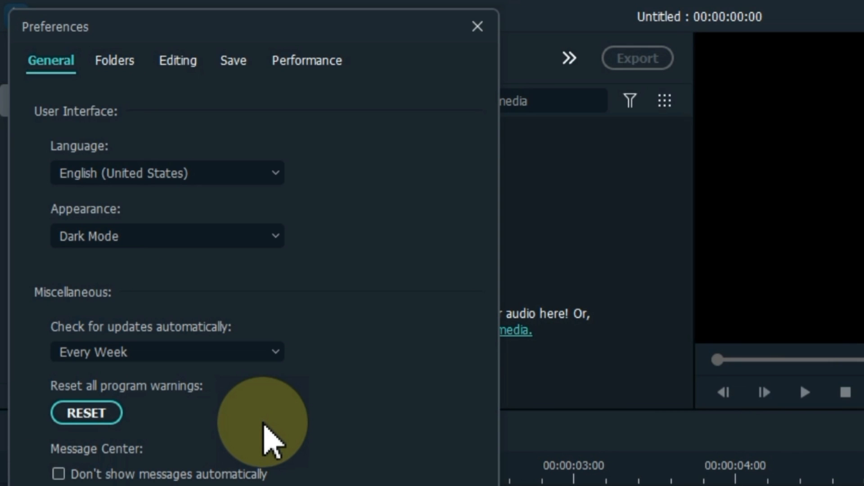
{"action": "mouse_move", "coordinate": [115, 60]}
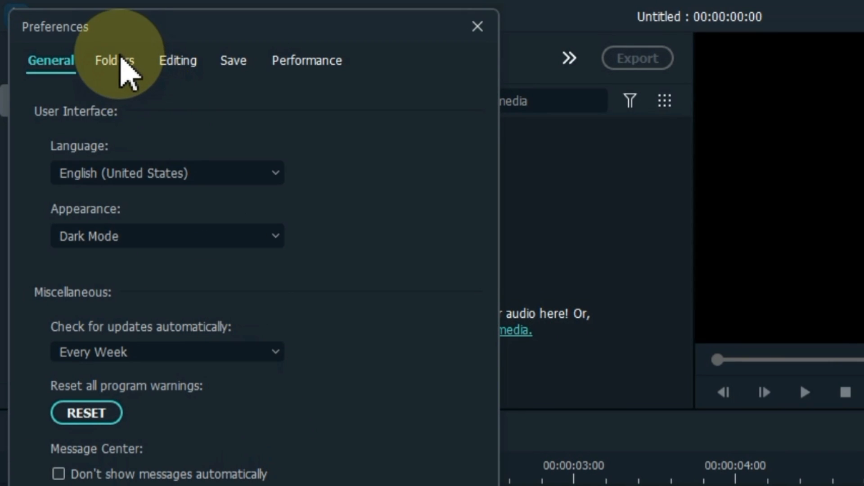
{"action": "left_click", "coordinate": [114, 61]}
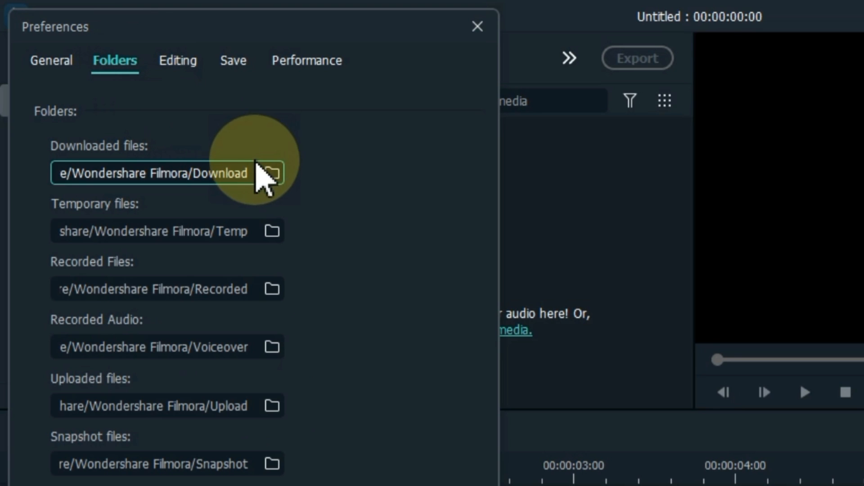
{"action": "mouse_move", "coordinate": [270, 174]}
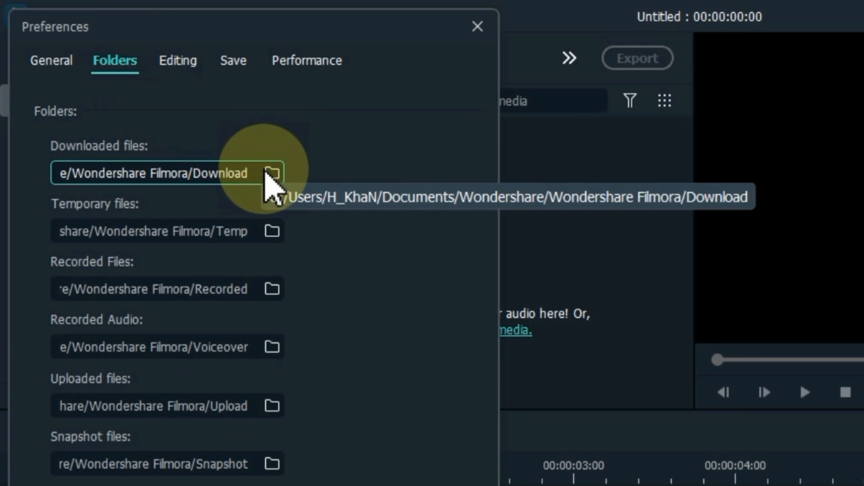
{"action": "left_click", "coordinate": [271, 173]}
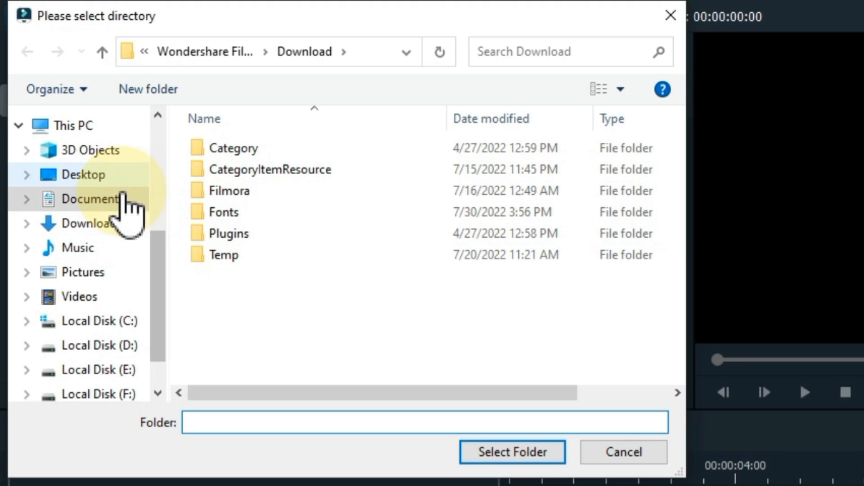
{"action": "left_click", "coordinate": [98, 337]}
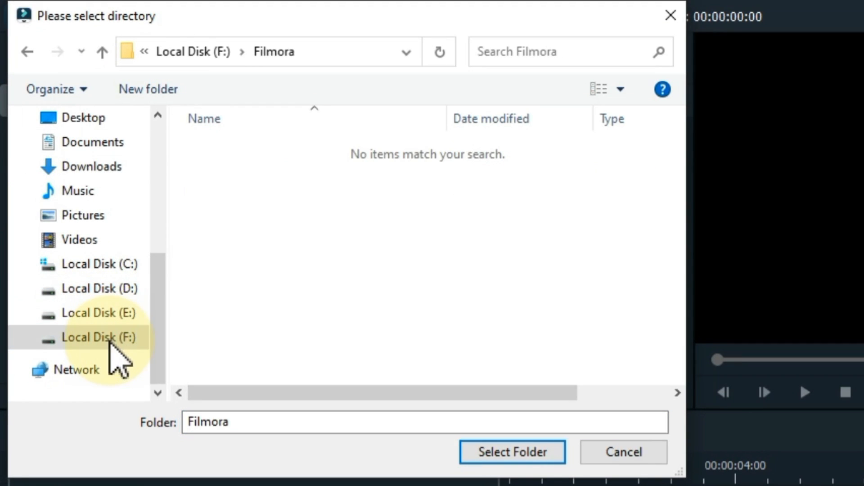
{"action": "left_click", "coordinate": [510, 452]}
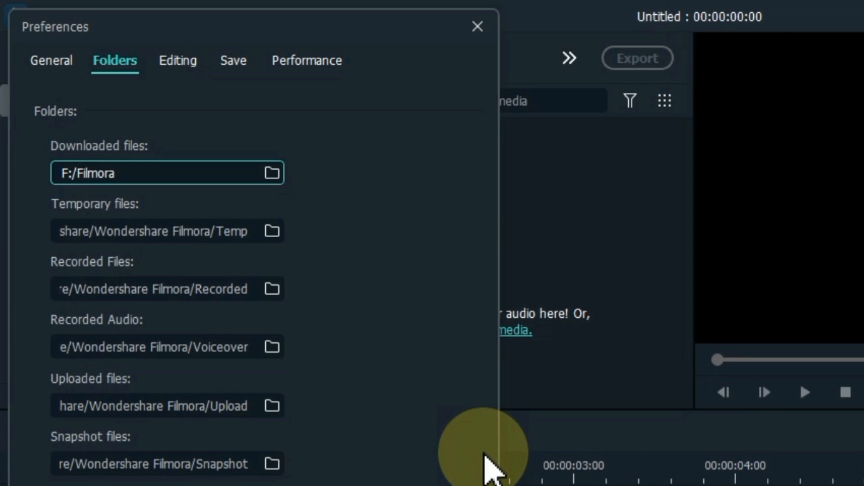
Step: Point the temporary, recording and cloud project folders to F:/Filmora and confirm
{"action": "left_click", "coordinate": [271, 230]}
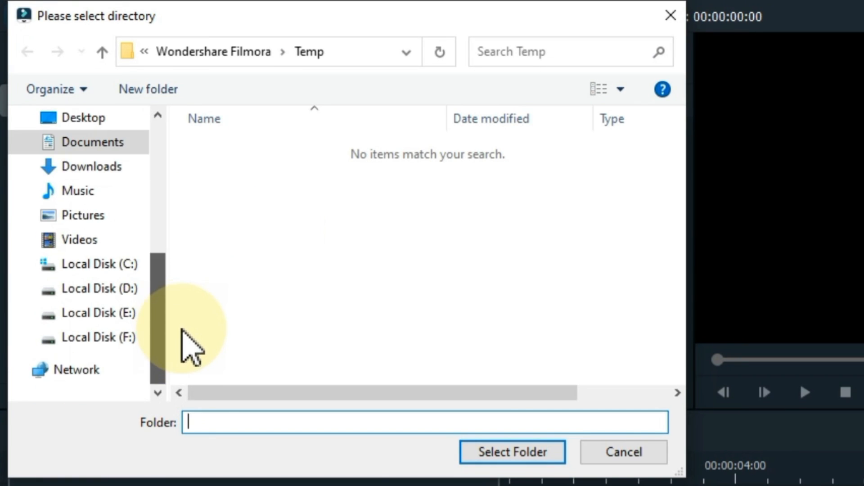
{"action": "left_click", "coordinate": [98, 337]}
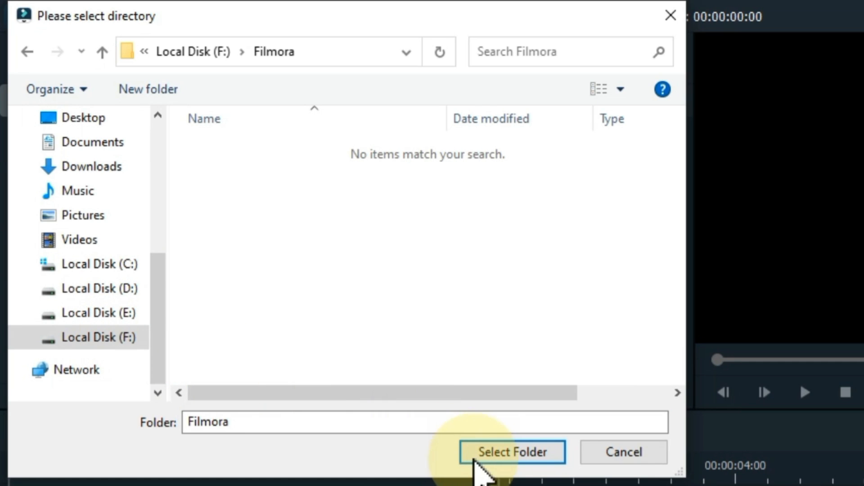
{"action": "left_click", "coordinate": [510, 452]}
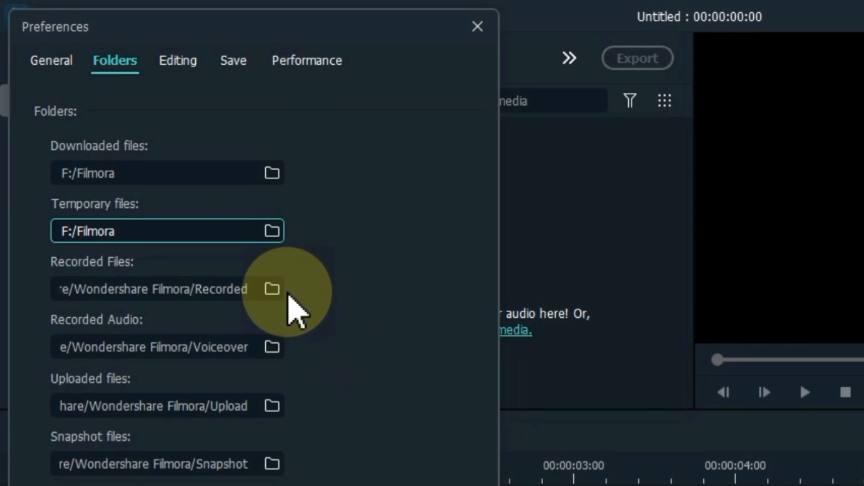
{"action": "left_click", "coordinate": [271, 289]}
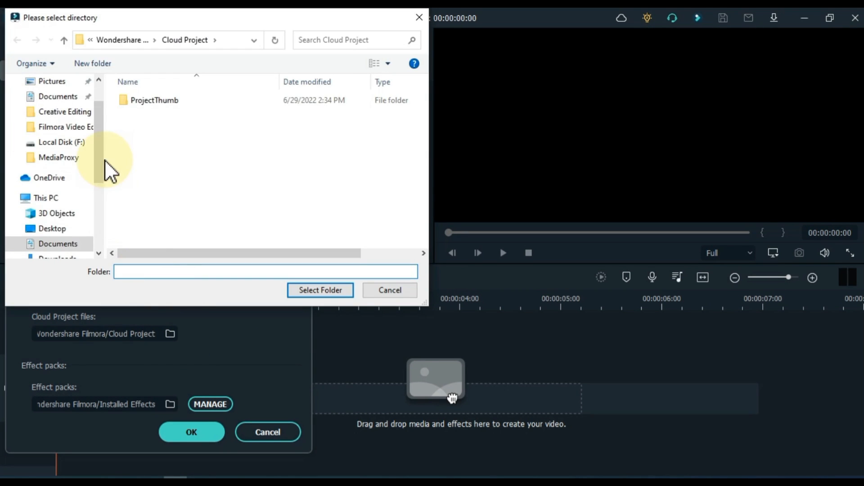
{"action": "left_click", "coordinate": [389, 290]}
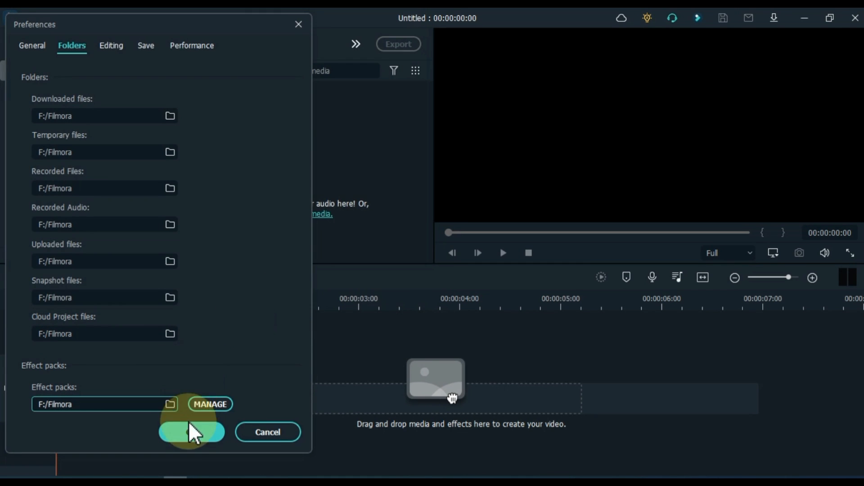
{"action": "left_click", "coordinate": [111, 45]}
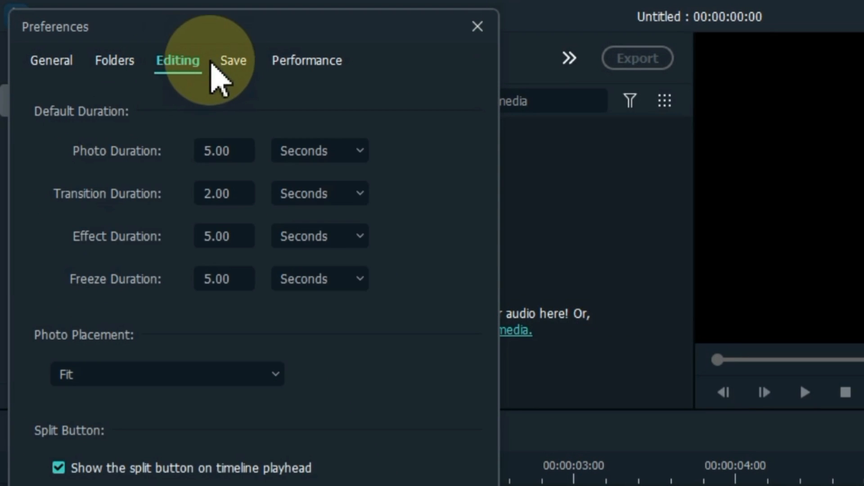
Step: Point both the project backup path and default project location to F:/Filmora in Save preferences
{"action": "left_click", "coordinate": [233, 61]}
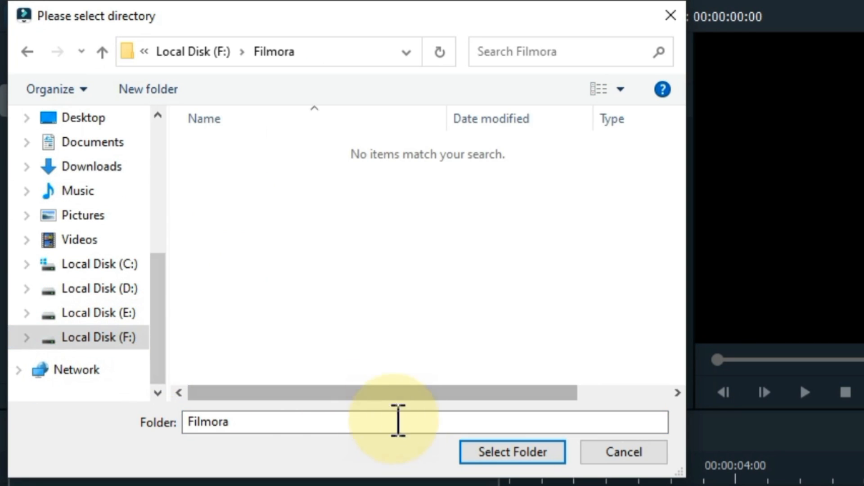
{"action": "left_click", "coordinate": [511, 452]}
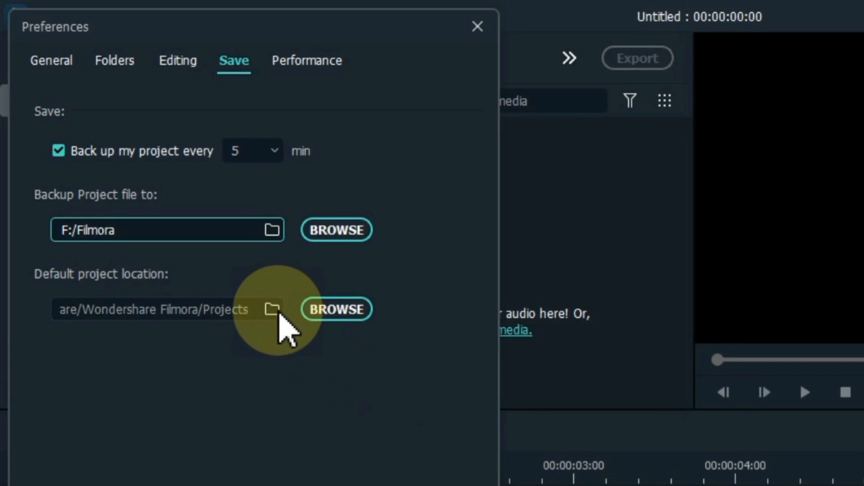
{"action": "left_click", "coordinate": [336, 309]}
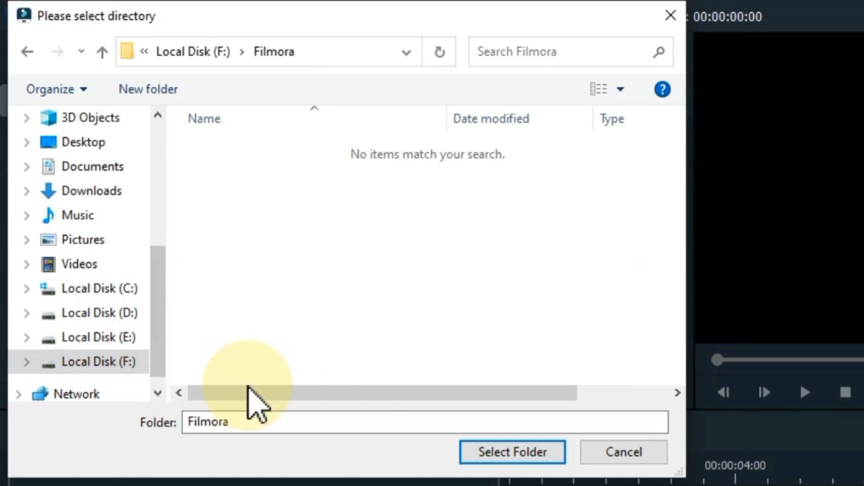
{"action": "left_click", "coordinate": [511, 452]}
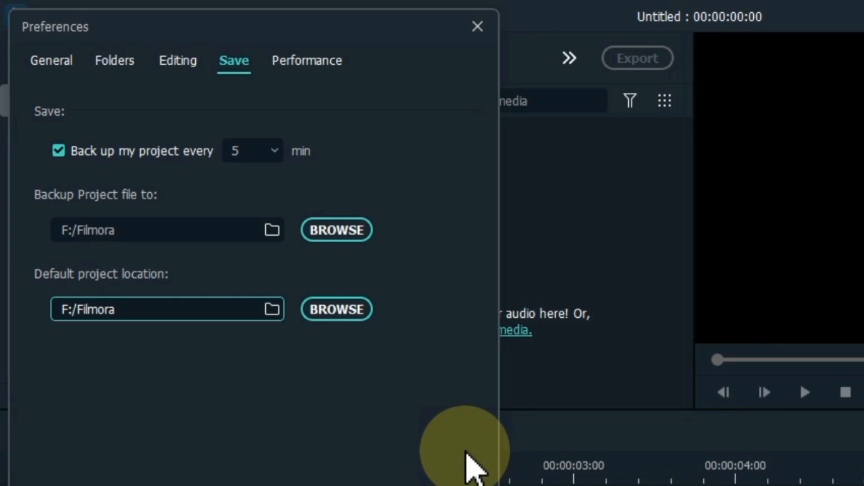
Step: Enable hardware acceleration for rendering and video decoding in Performance preferences
{"action": "left_click", "coordinate": [307, 60]}
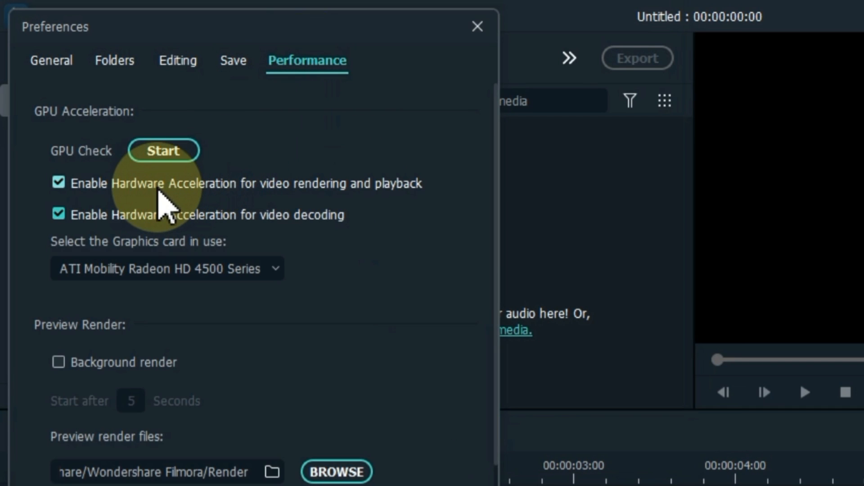
{"action": "left_click", "coordinate": [59, 182]}
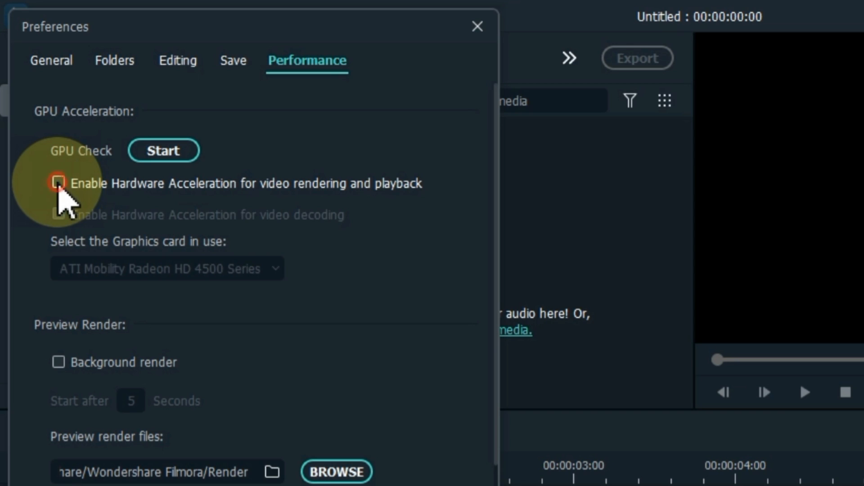
{"action": "left_click", "coordinate": [59, 183]}
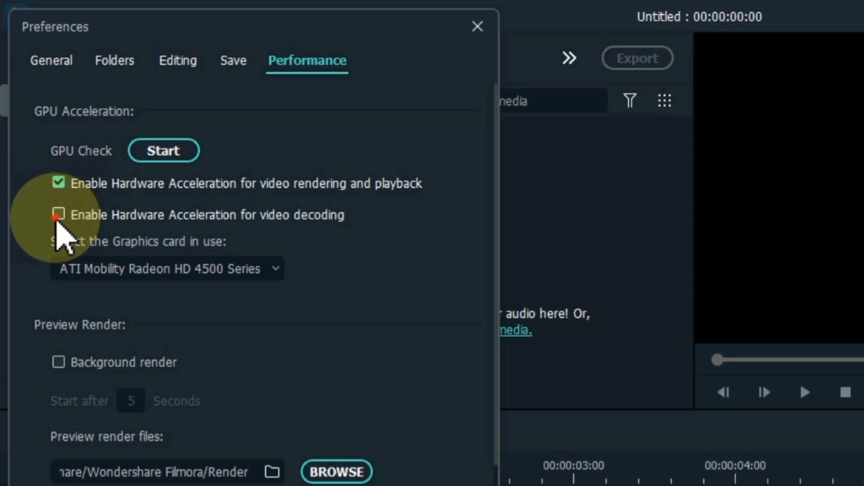
{"action": "left_click", "coordinate": [59, 214]}
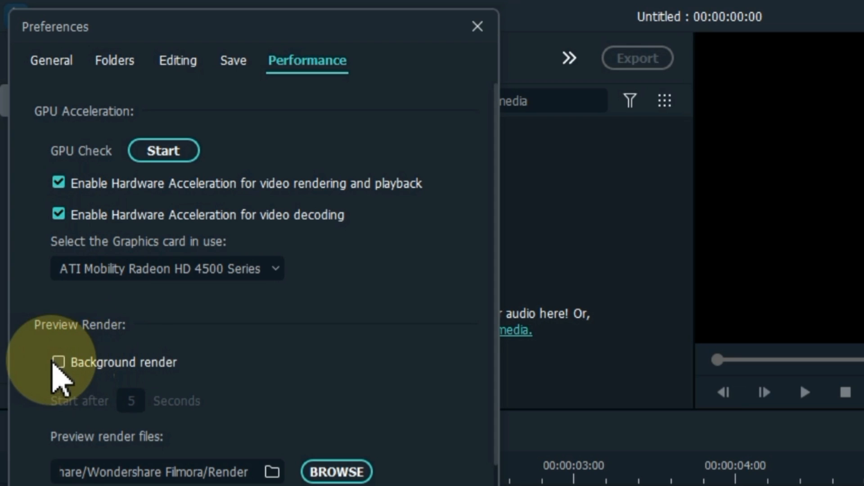
{"action": "left_click", "coordinate": [59, 362]}
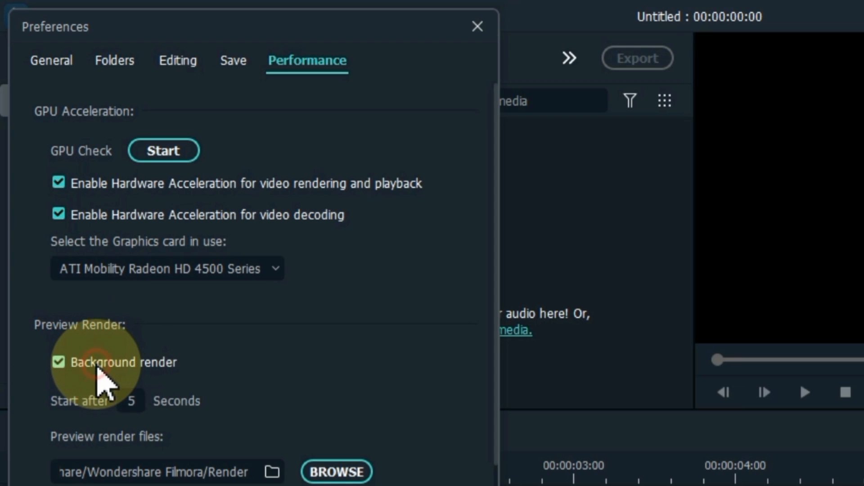
{"action": "left_click", "coordinate": [59, 362]}
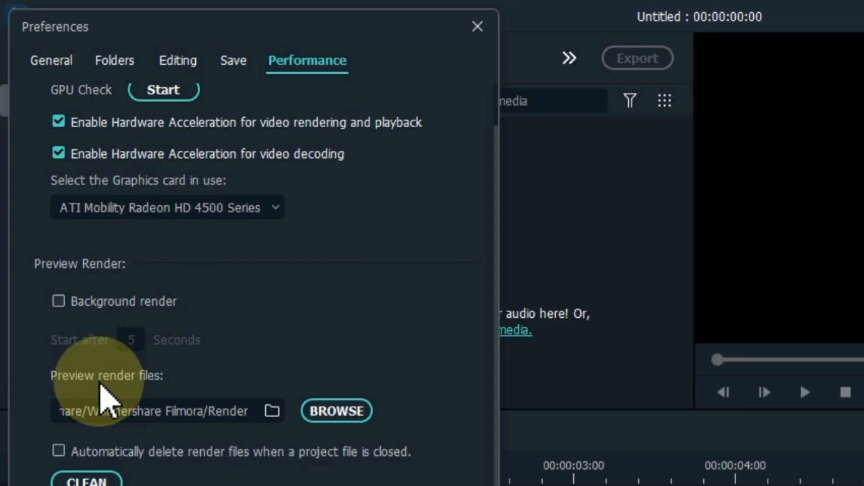
Step: Store preview render files in F:/Filmora
{"action": "scroll", "scroll_direction": "down", "scroll_amount": 3}
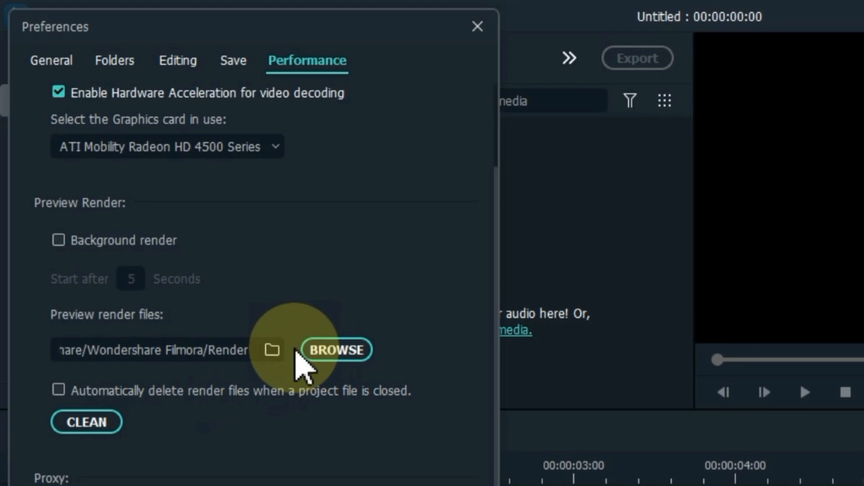
{"action": "left_click", "coordinate": [339, 349]}
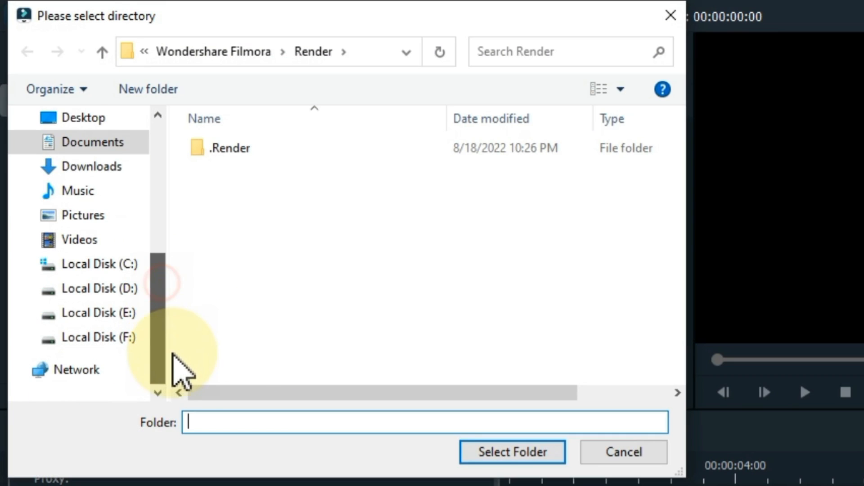
{"action": "left_click", "coordinate": [96, 337]}
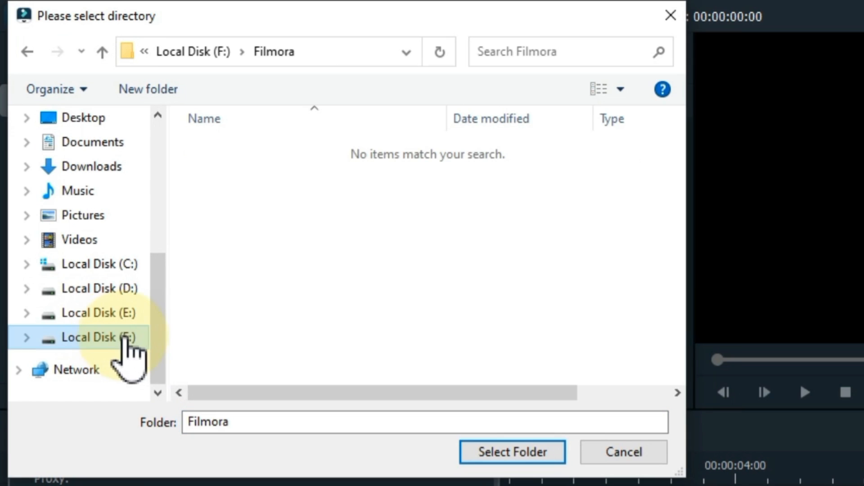
{"action": "left_click", "coordinate": [511, 451]}
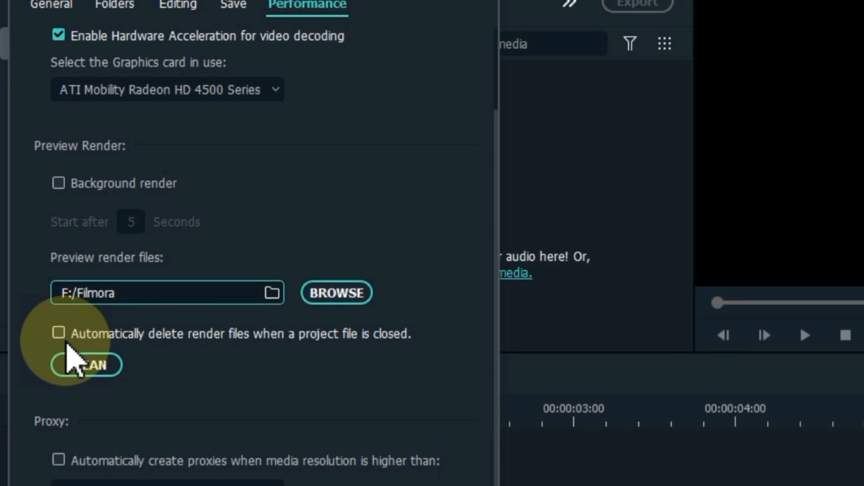
Step: Turn on automatic proxy creation for media above 1920 x 1080
{"action": "scroll", "scroll_direction": "down", "scroll_amount": 3}
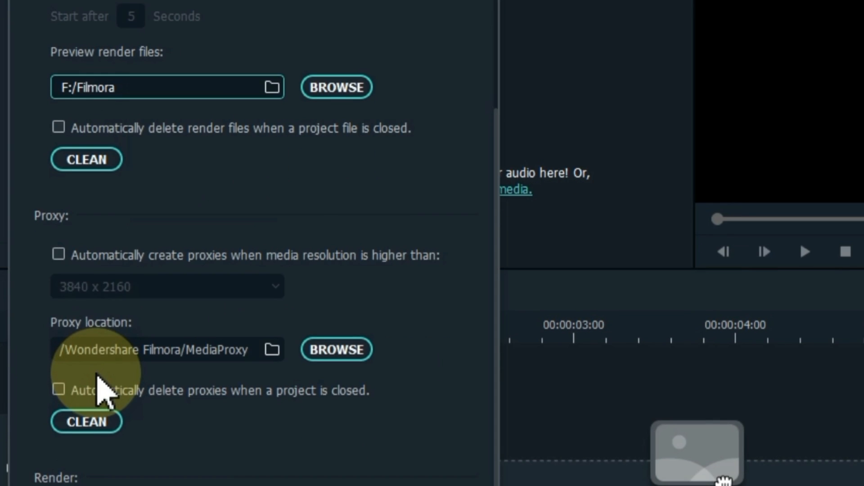
{"action": "left_click", "coordinate": [58, 253]}
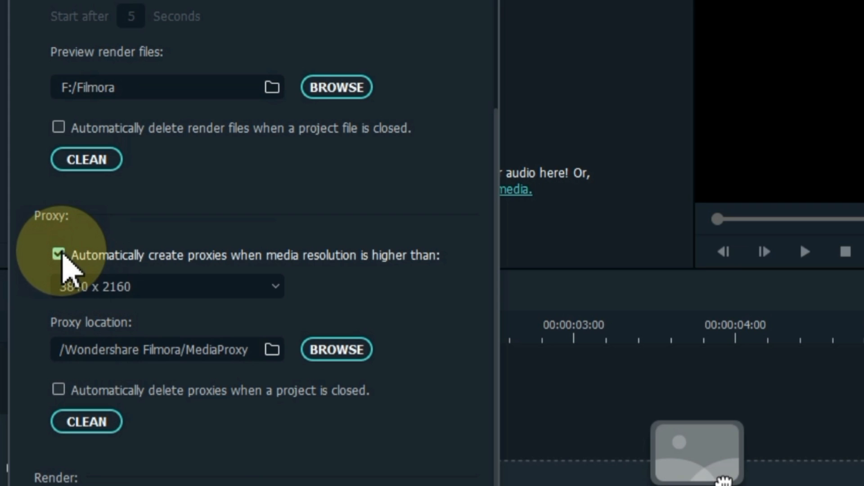
{"action": "left_click", "coordinate": [165, 286]}
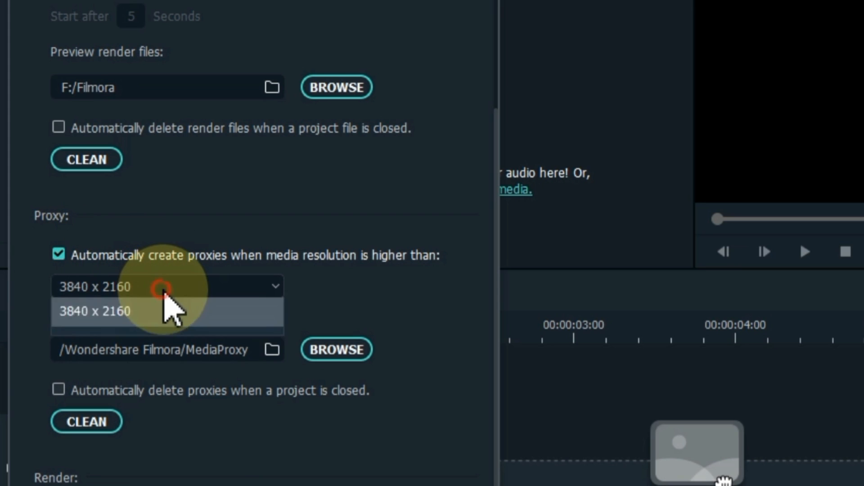
{"action": "left_click", "coordinate": [165, 286]}
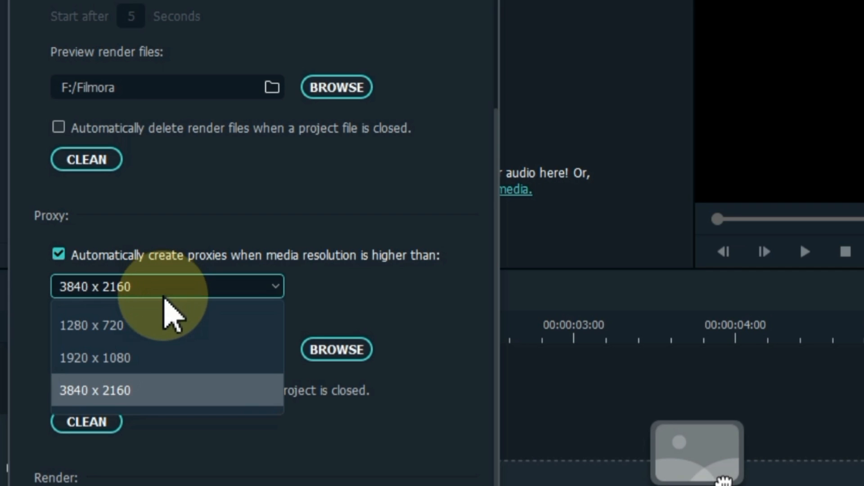
{"action": "mouse_move", "coordinate": [149, 357]}
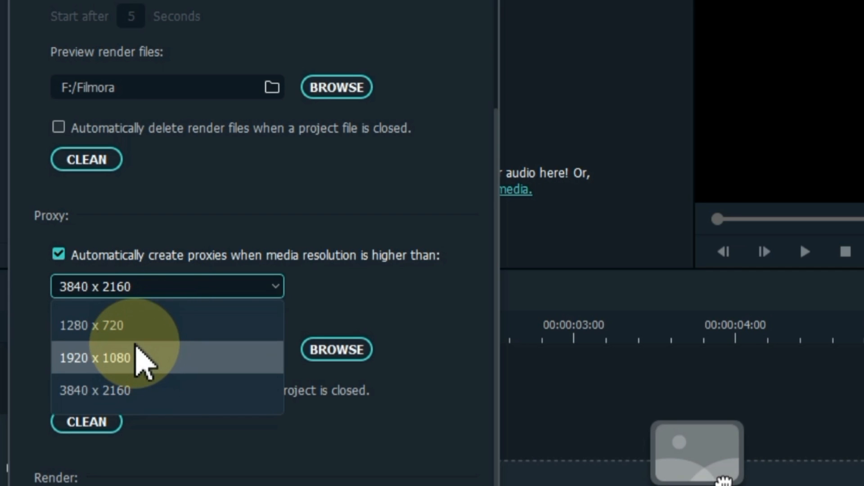
{"action": "left_click", "coordinate": [95, 357]}
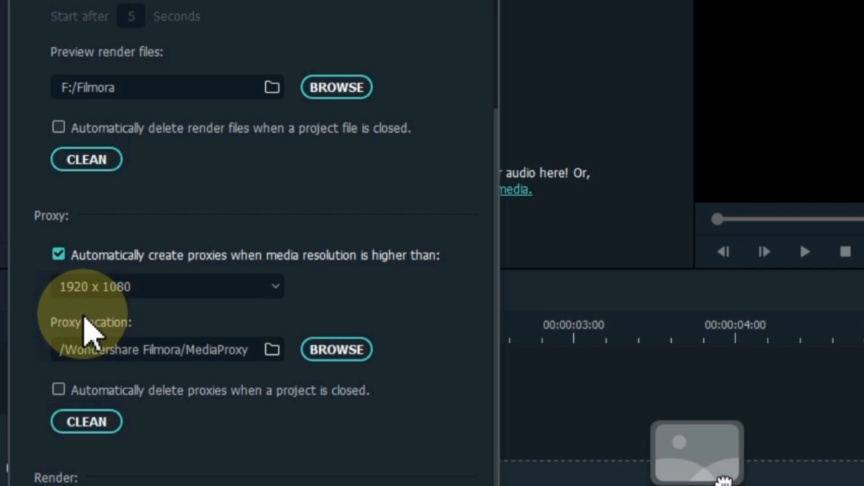
{"action": "mouse_move", "coordinate": [218, 345]}
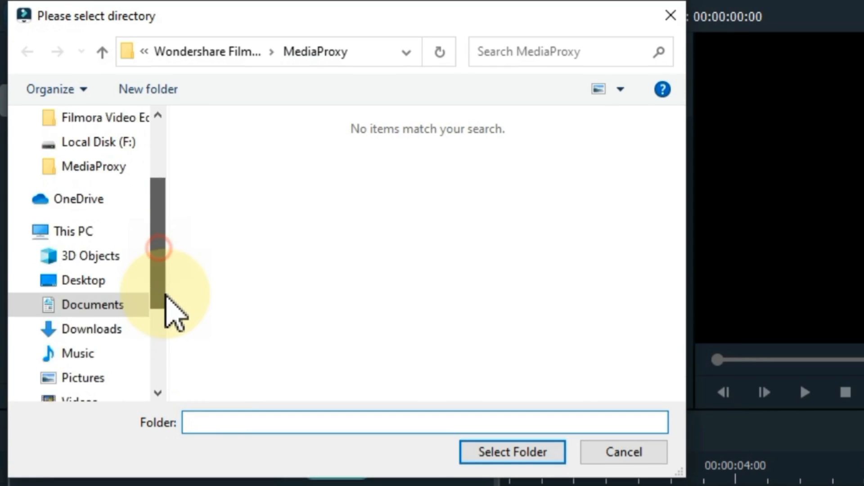
Step: Set the proxy location to F:/Filmora and confirm the preferences with OK
{"action": "scroll", "scroll_direction": "down", "scroll_amount": 3}
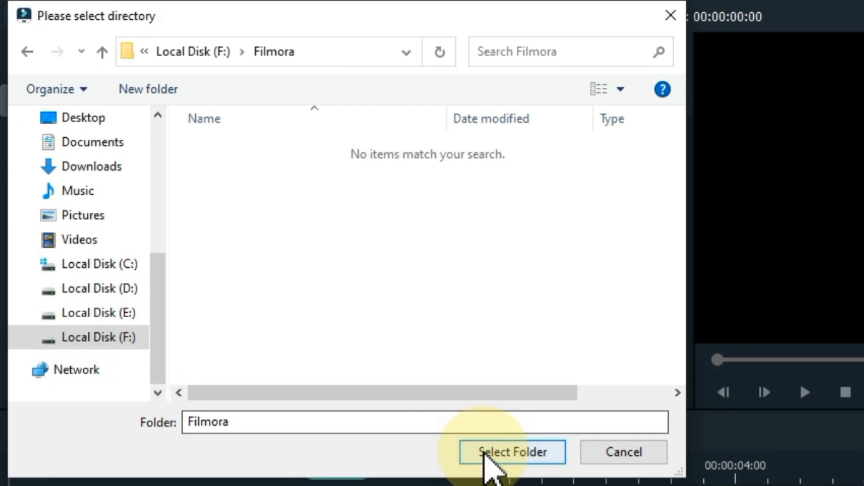
{"action": "left_click", "coordinate": [511, 452]}
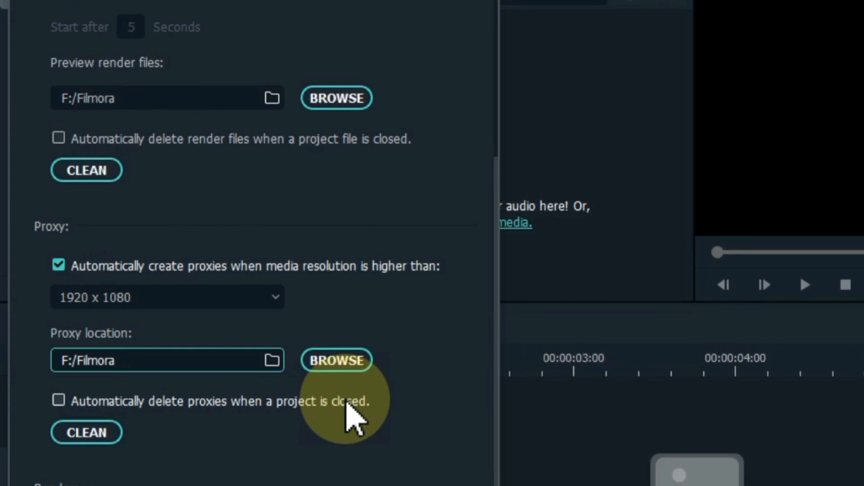
{"action": "scroll", "scroll_direction": "down", "scroll_amount": 3}
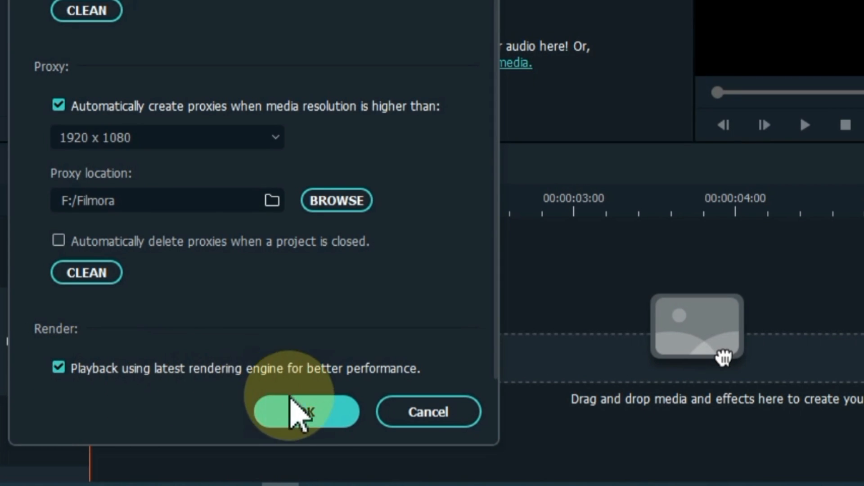
{"action": "left_click", "coordinate": [302, 411]}
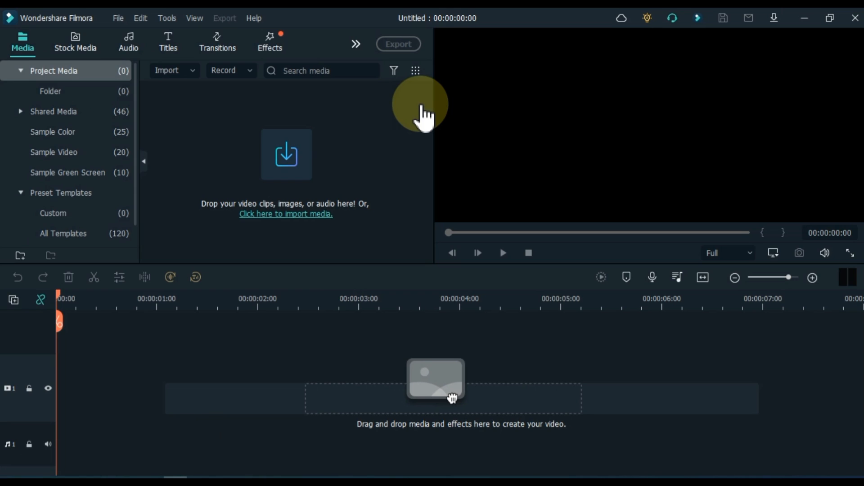
Step: Set Project Settings to 1920 x 1080 Full HD at 25 fps and confirm
{"action": "left_click", "coordinate": [118, 18]}
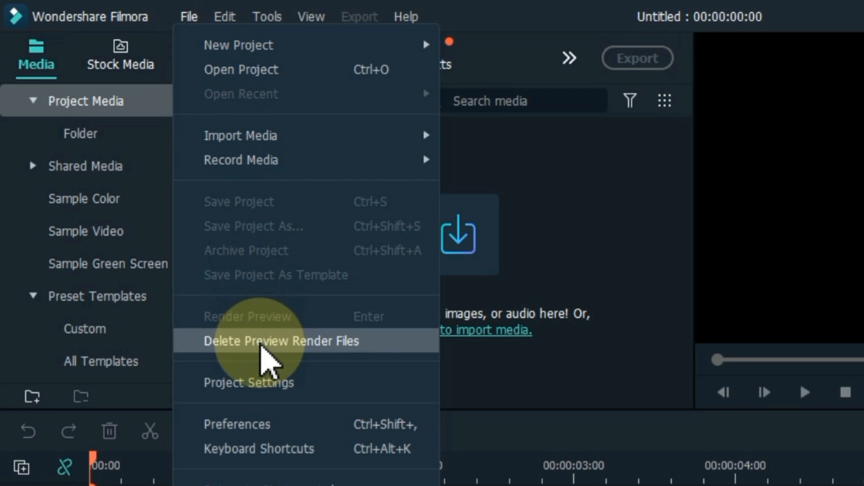
{"action": "left_click", "coordinate": [249, 383]}
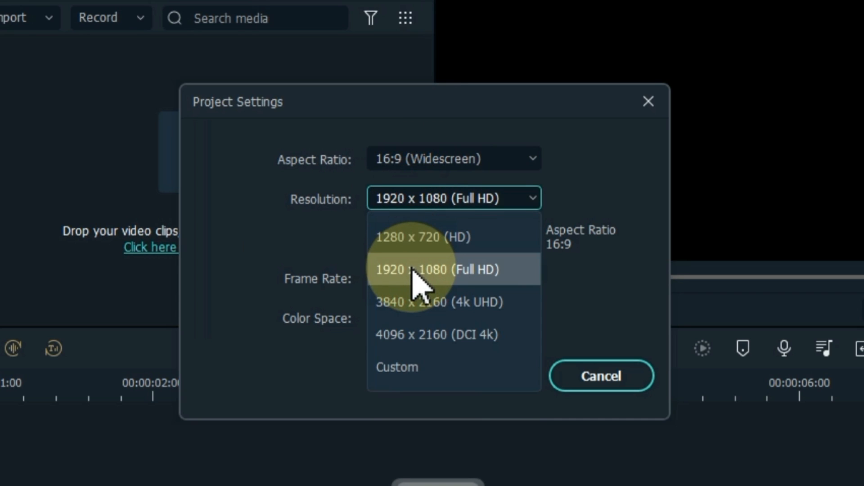
{"action": "left_click", "coordinate": [437, 269]}
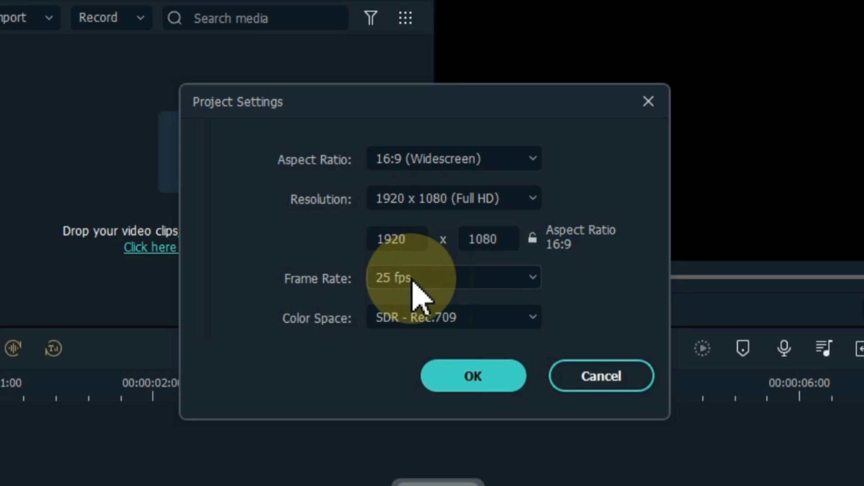
{"action": "left_click", "coordinate": [452, 277]}
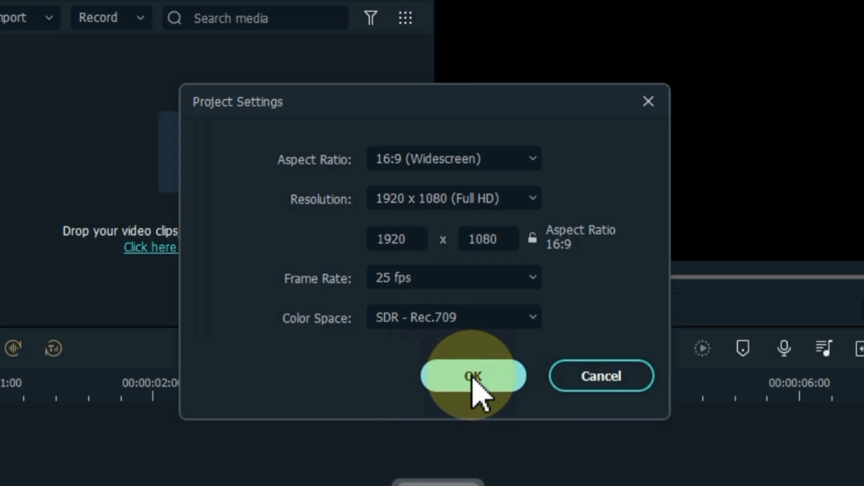
{"action": "left_click", "coordinate": [472, 375]}
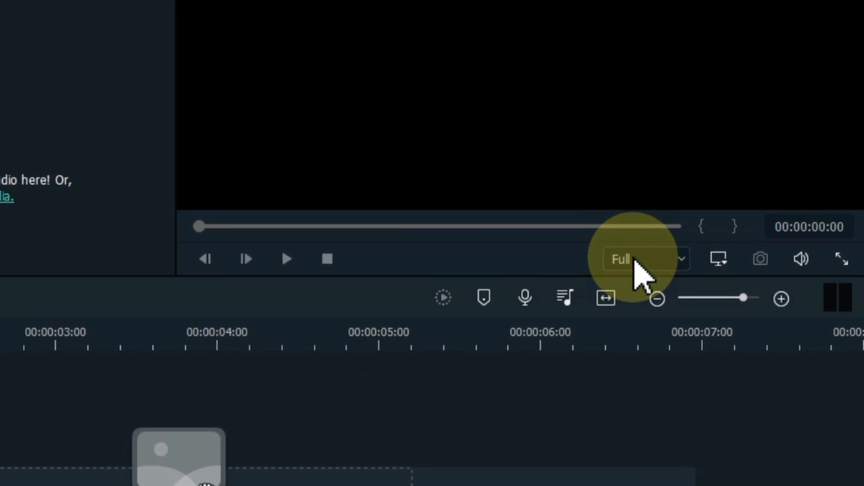
Step: Change the preview Playback Quality from Full to 1/2
{"action": "left_click", "coordinate": [645, 259]}
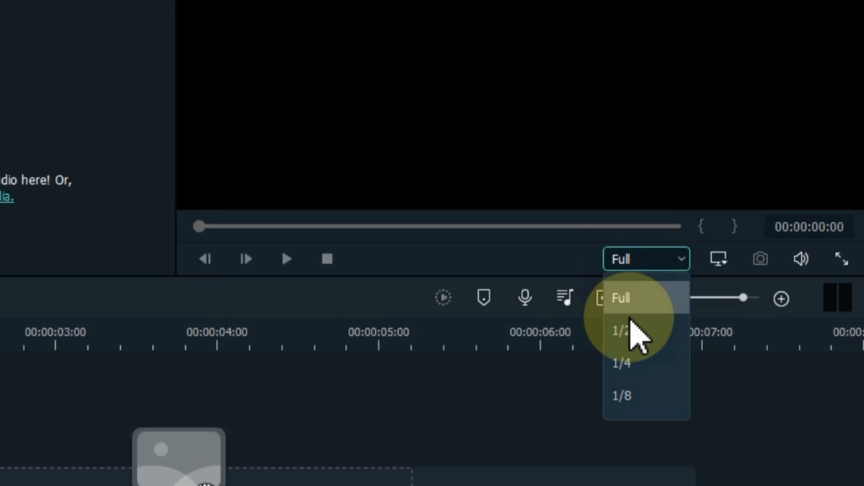
{"action": "left_click", "coordinate": [622, 330]}
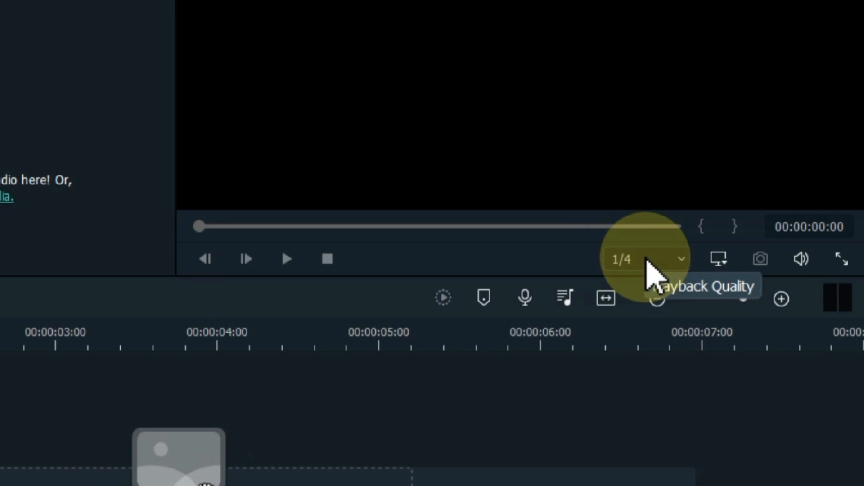
{"action": "left_click", "coordinate": [645, 259]}
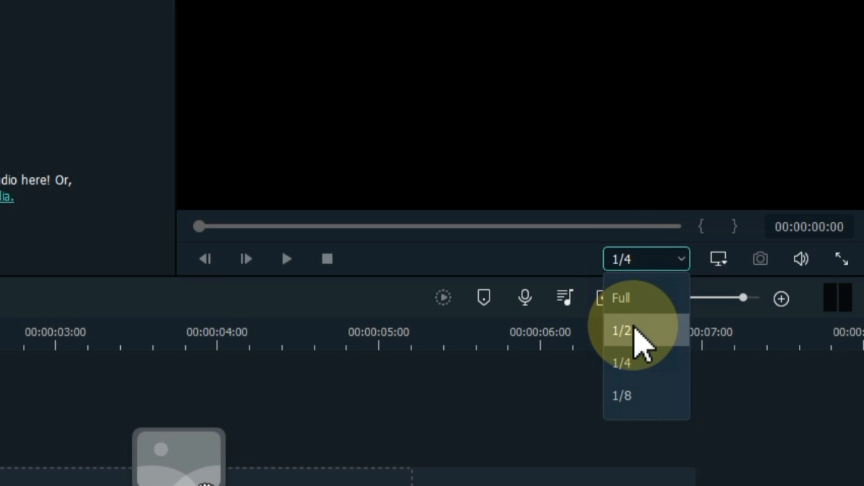
{"action": "left_click", "coordinate": [621, 331]}
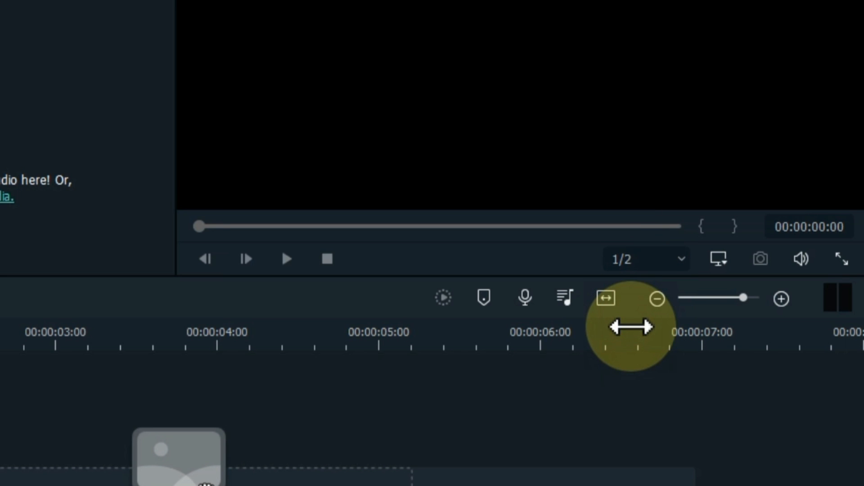